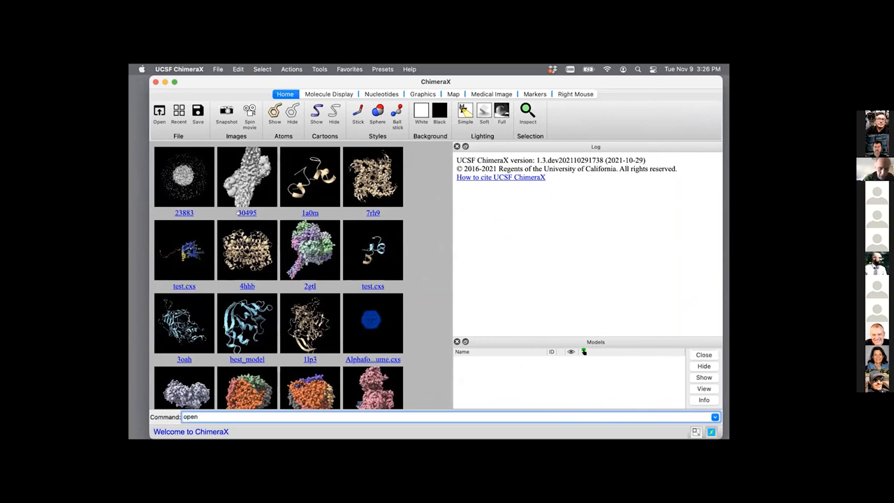
- Run 'open 30495 from emdb' to fetch and display the EMDB 30495 density map
{"action": "type", "text": "30"}
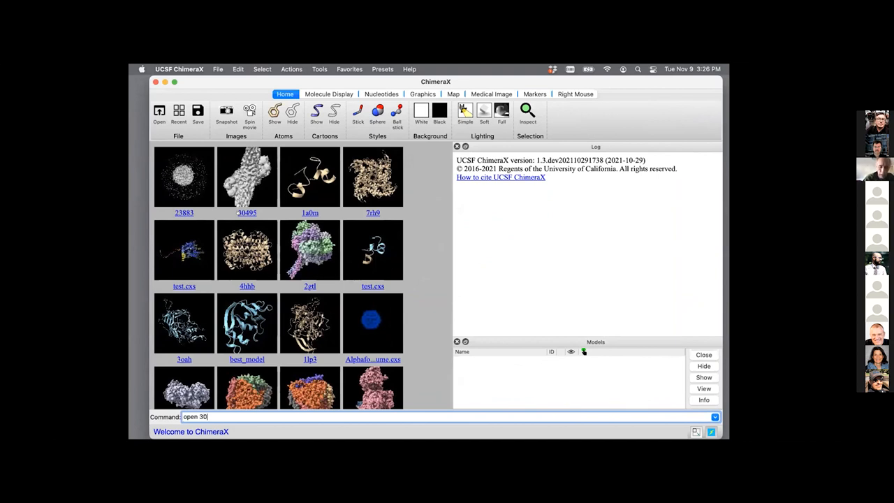
{"action": "type", "text": "495"}
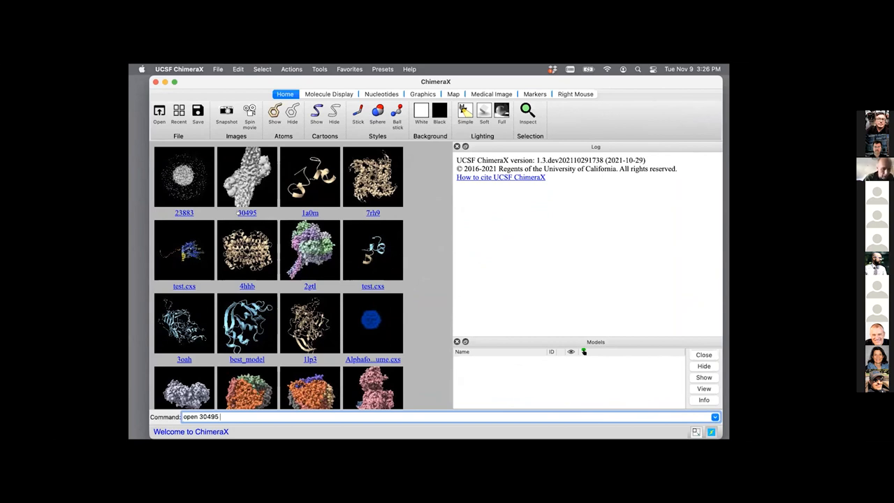
{"action": "type", "text": "from emdb"}
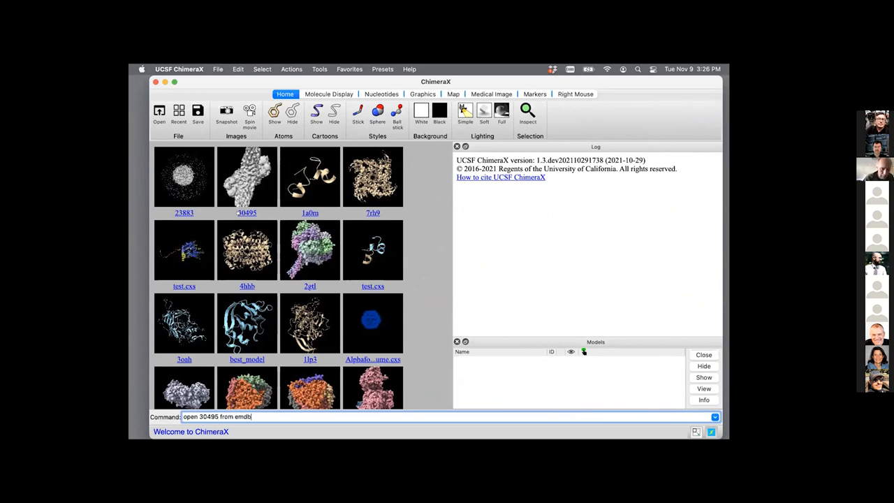
{"action": "key", "text": "Return"}
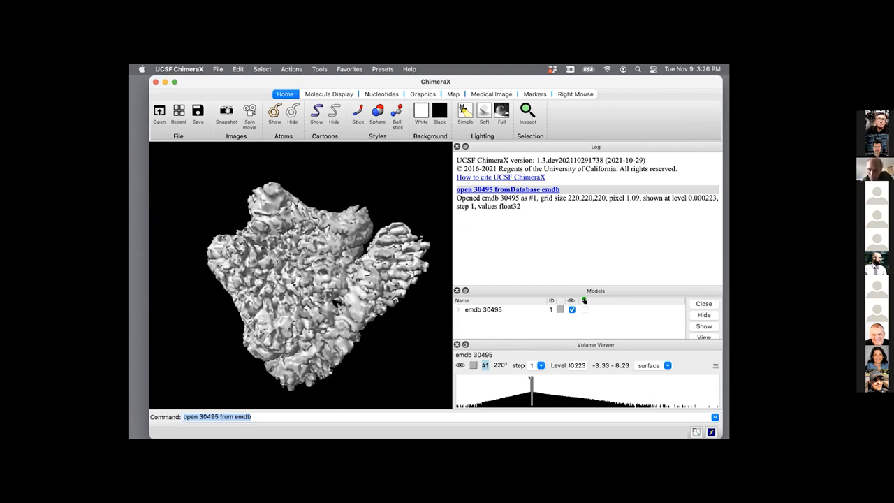
- Set the map's contour level to 0.851 using the Volume Viewer histogram marker
{"action": "left_click_drag", "start_coordinate": [531, 383], "coordinate": [553, 383]}
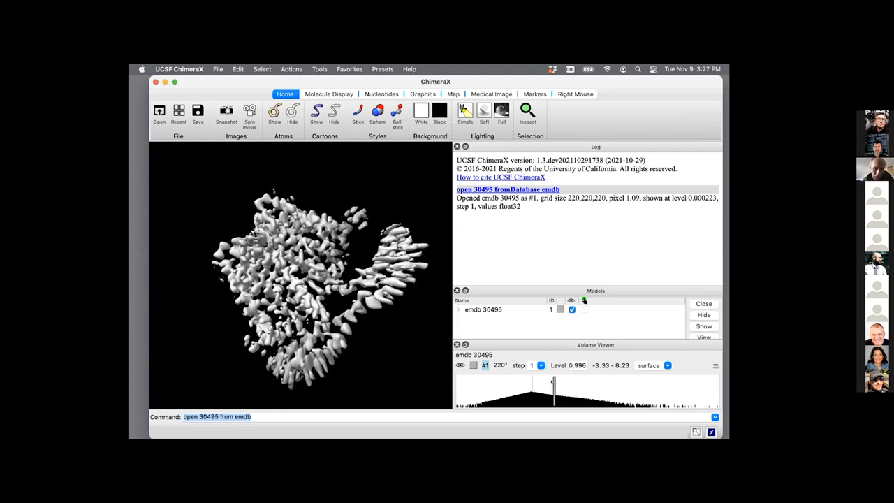
{"action": "left_click_drag", "start_coordinate": [553, 382], "coordinate": [550, 382]}
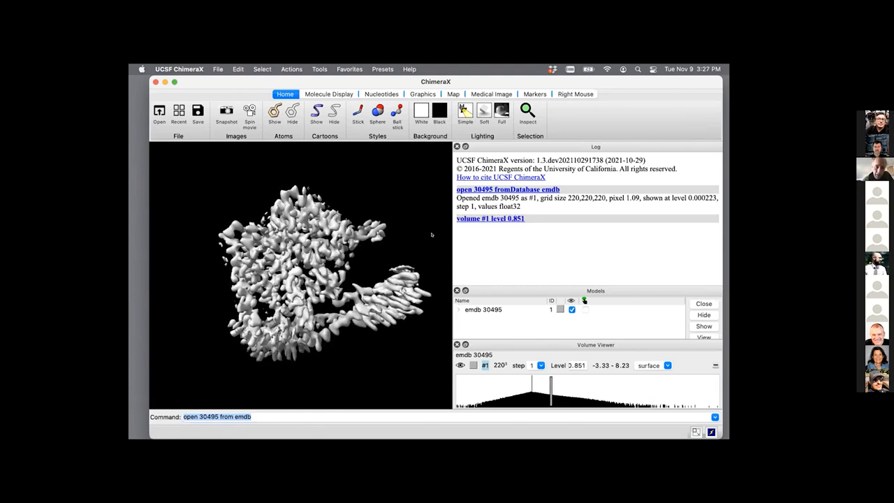
{"action": "left_click_drag", "start_coordinate": [294, 280], "coordinate": [300, 265]}
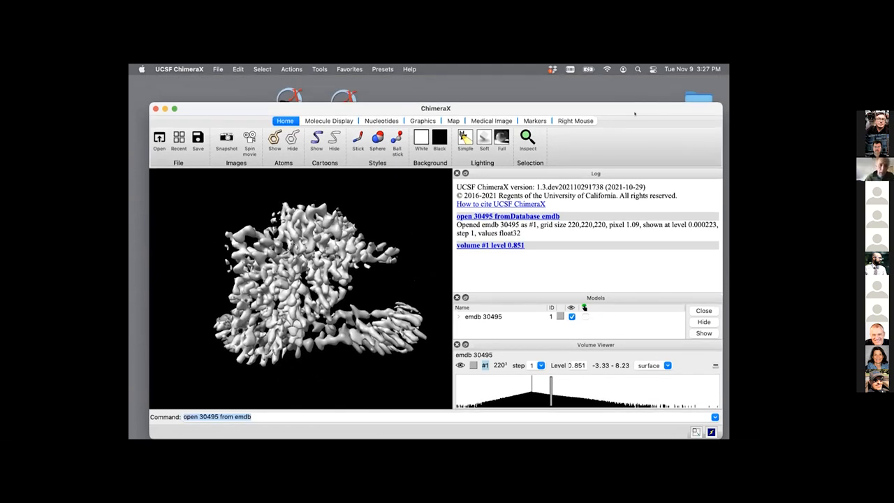
- Apply full lighting to the map and rotate it to inspect the shaded surface
{"action": "left_click", "coordinate": [502, 139]}
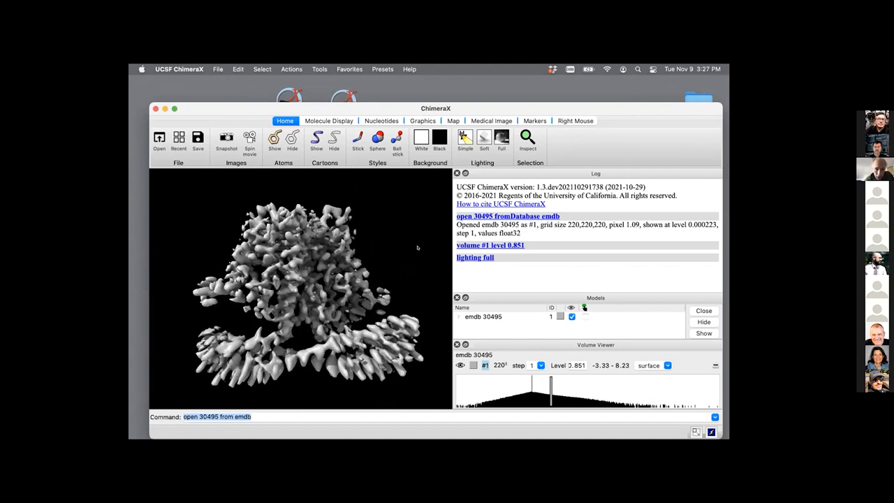
{"action": "left_click_drag", "start_coordinate": [314, 279], "coordinate": [300, 279]}
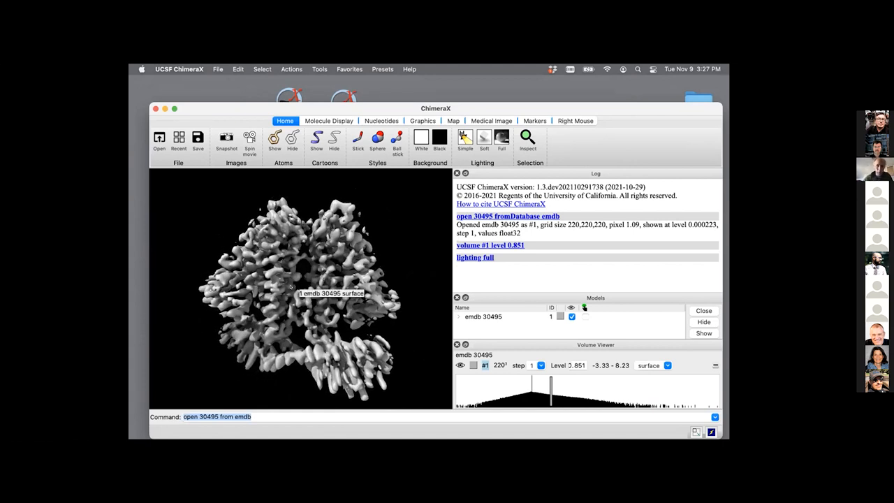
{"action": "left_click_drag", "start_coordinate": [293, 286], "coordinate": [293, 286]}
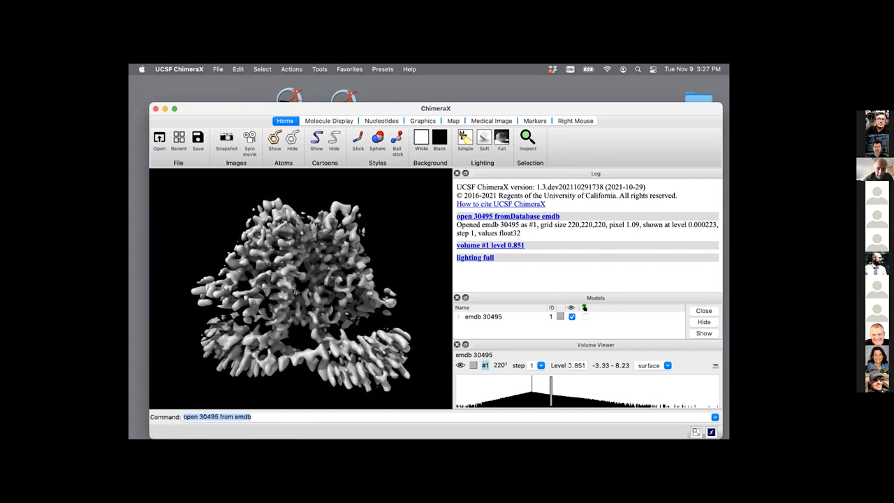
{"action": "left_click_drag", "start_coordinate": [293, 293], "coordinate": [307, 287]}
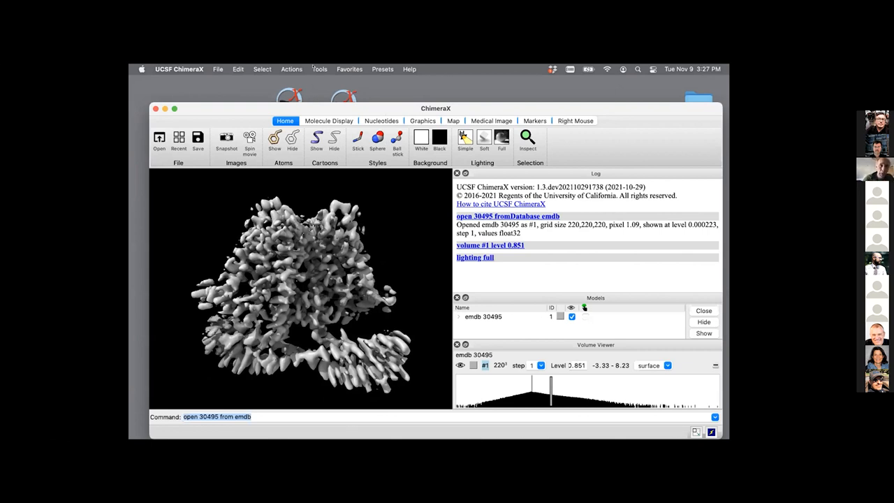
- Launch the AlphaFold structure prediction tool from the Tools menu
{"action": "left_click", "coordinate": [318, 68]}
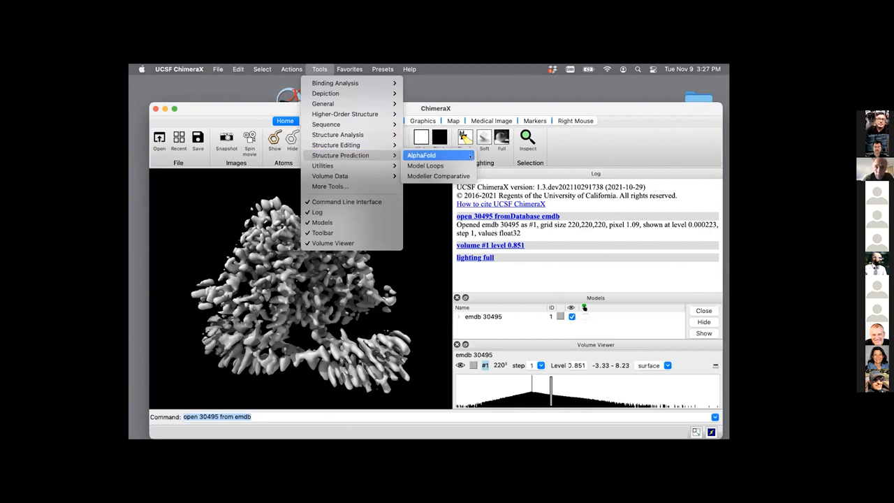
{"action": "left_click", "coordinate": [422, 155]}
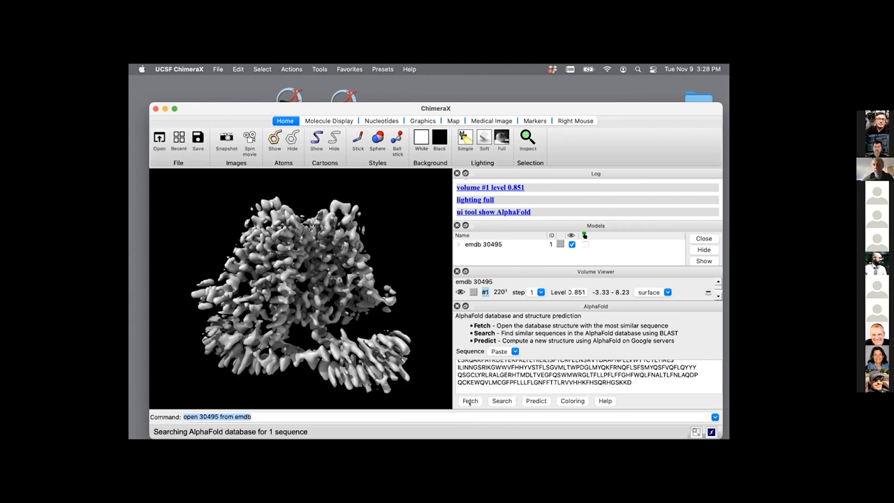
- Fetch the matching AlphaFold model TACAN_HUMAN alongside the EMDB map
{"action": "left_click", "coordinate": [469, 399]}
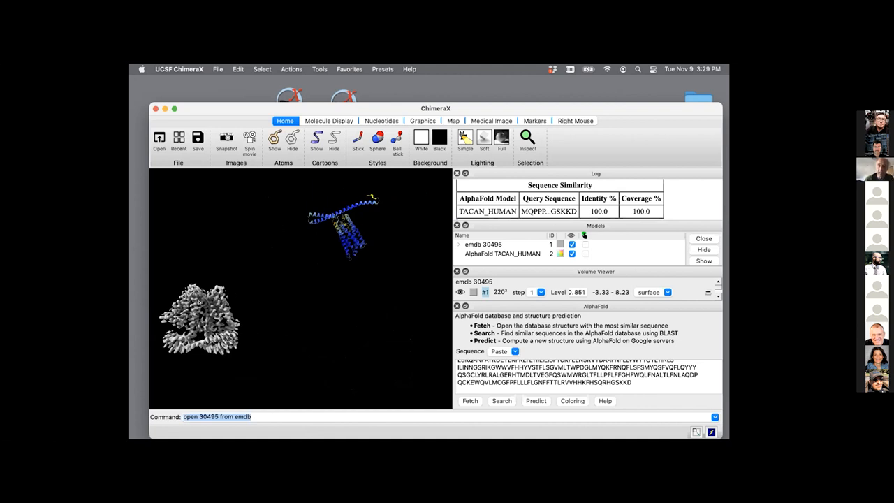
{"action": "mouse_move", "coordinate": [198, 308]}
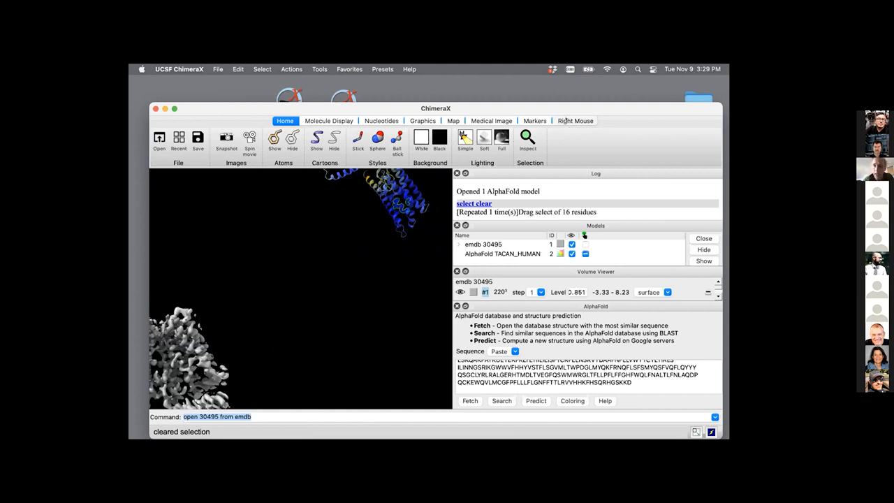
- Set the right mouse to Move model mode and drag TACAN_HUMAN into the map density
{"action": "left_click", "coordinate": [575, 121]}
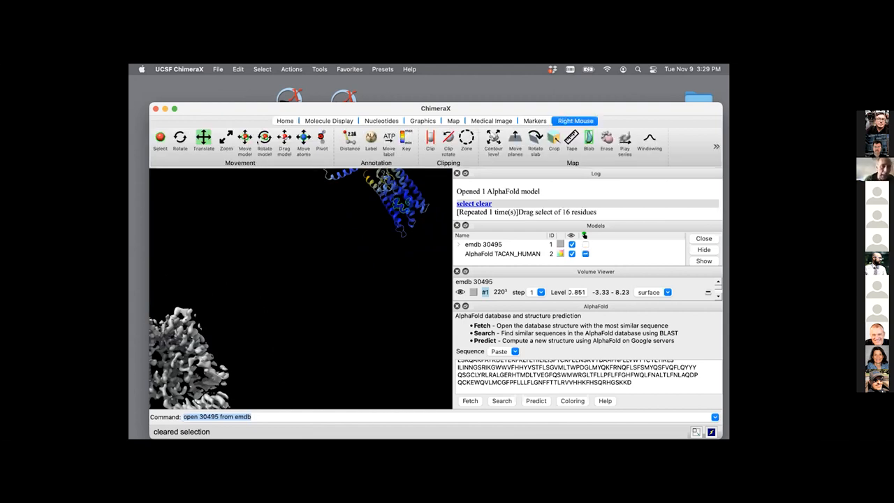
{"action": "left_click", "coordinate": [245, 139]}
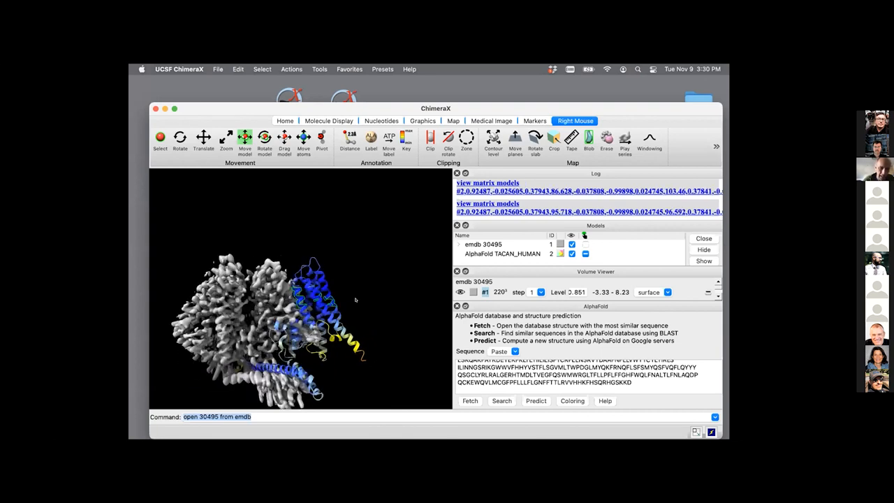
{"action": "left_click_drag", "start_coordinate": [279, 300], "coordinate": [301, 287]}
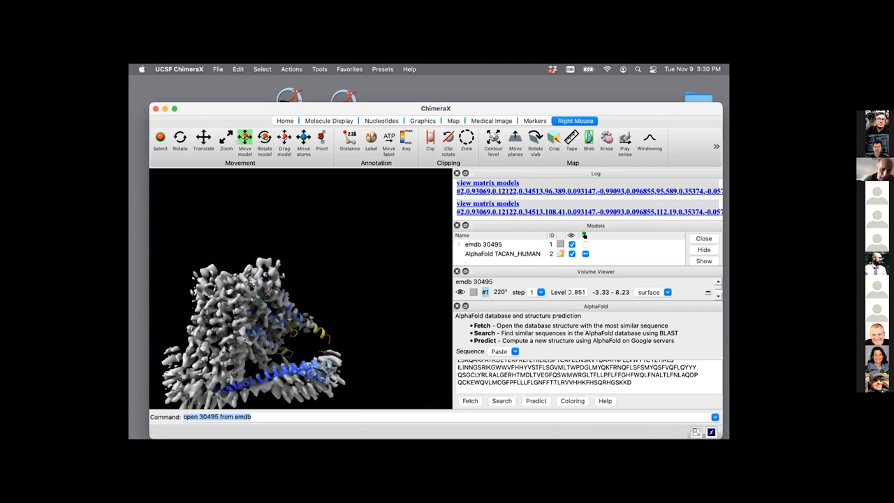
{"action": "left_click_drag", "start_coordinate": [265, 328], "coordinate": [244, 300]}
{"action": "type", "text": "volume gau"}
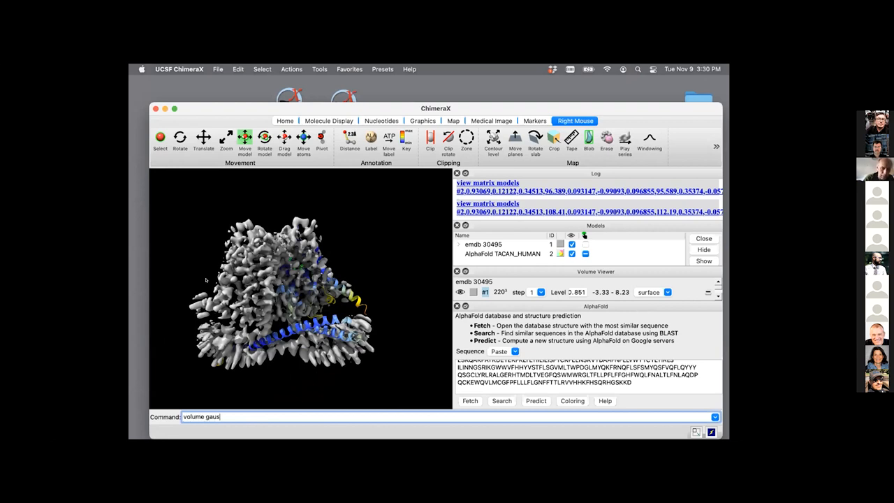
- Enter 'volume gaussian #1 sdev' in the command line without running it yet
{"action": "type", "text": "s"}
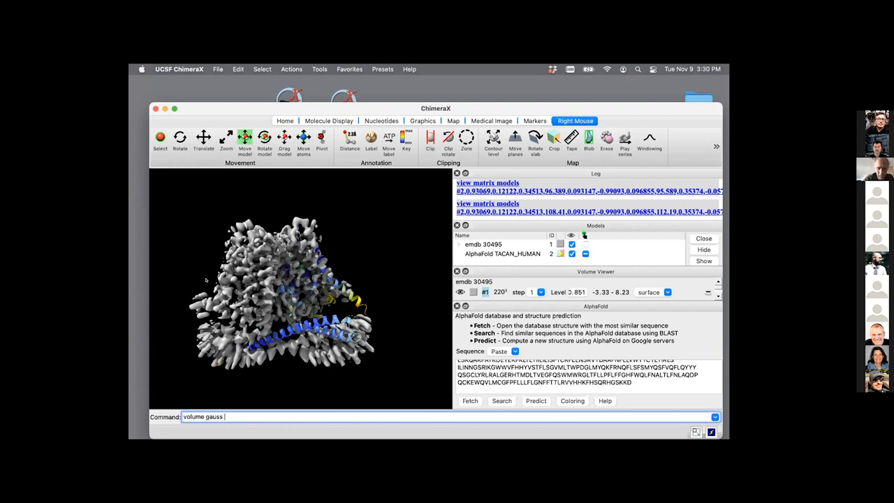
{"action": "type", "text": "#1"}
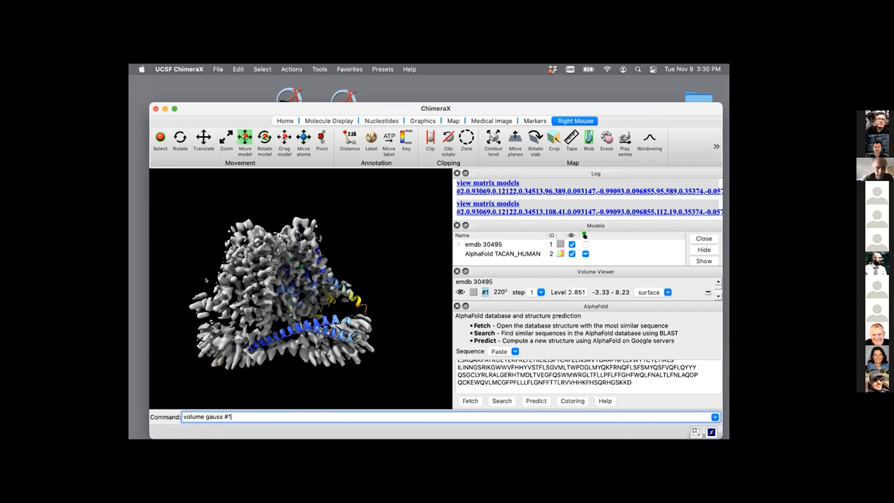
{"action": "type", "text": "sdev 2"}
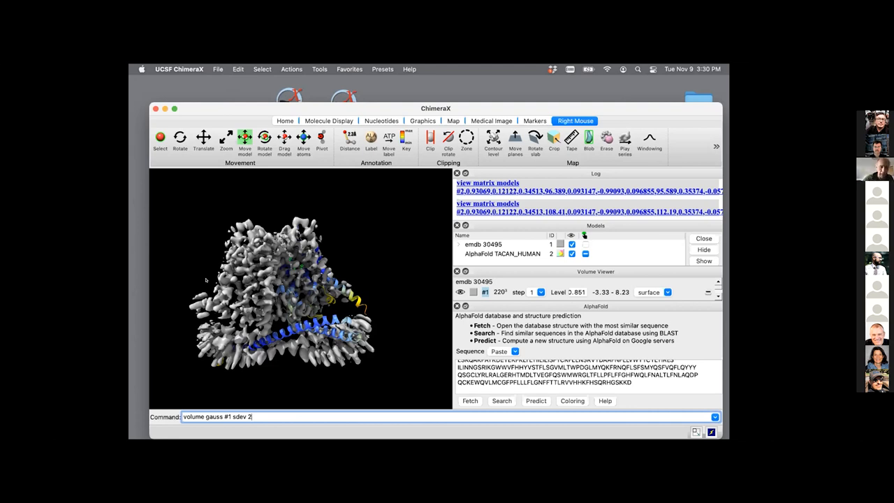
- Run the Gaussian smoothing (sdev 2) of map #1 and raise the smoothed map's contour level
{"action": "key", "text": "Return"}
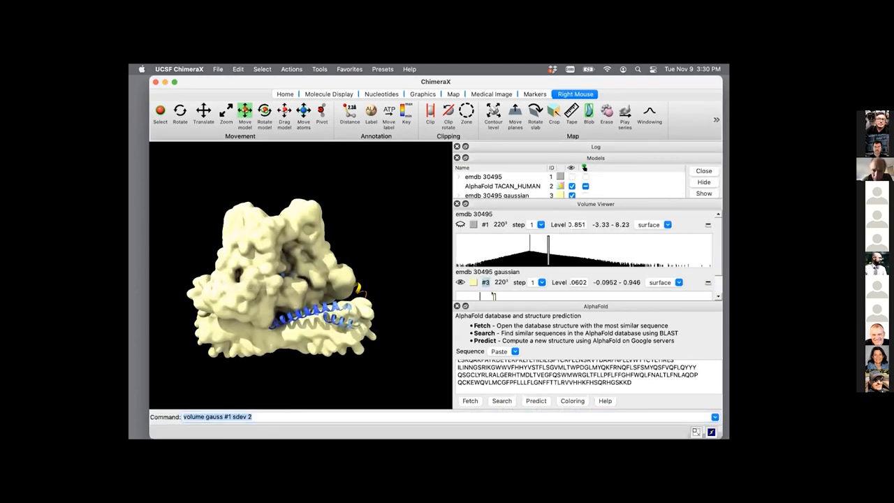
{"action": "left_click_drag", "start_coordinate": [489, 296], "coordinate": [581, 296]}
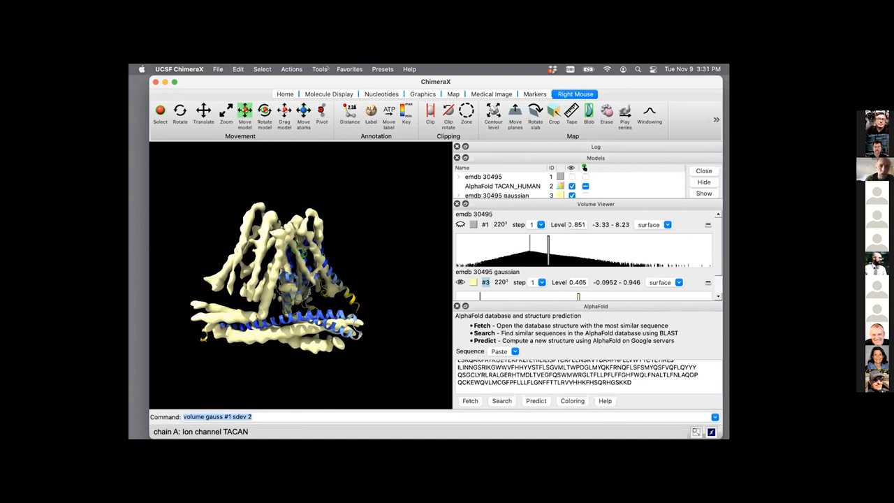
- Use Fit in Map to fit TACAN_HUMAN into the map, reaching average map value 0.5758
{"action": "left_click", "coordinate": [318, 68]}
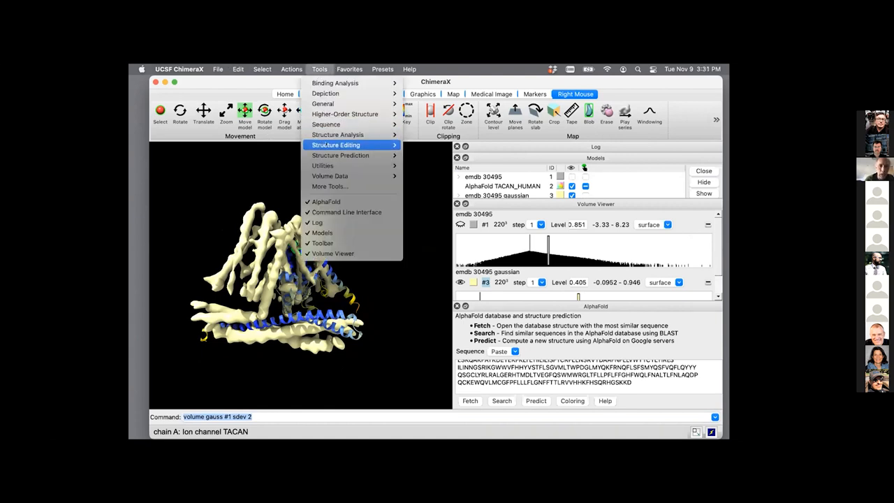
{"action": "mouse_move", "coordinate": [330, 176]}
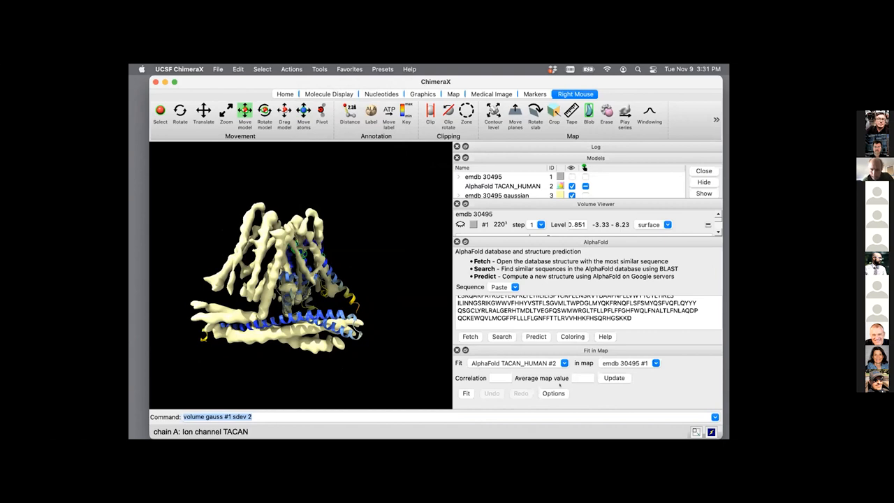
{"action": "left_click", "coordinate": [467, 392]}
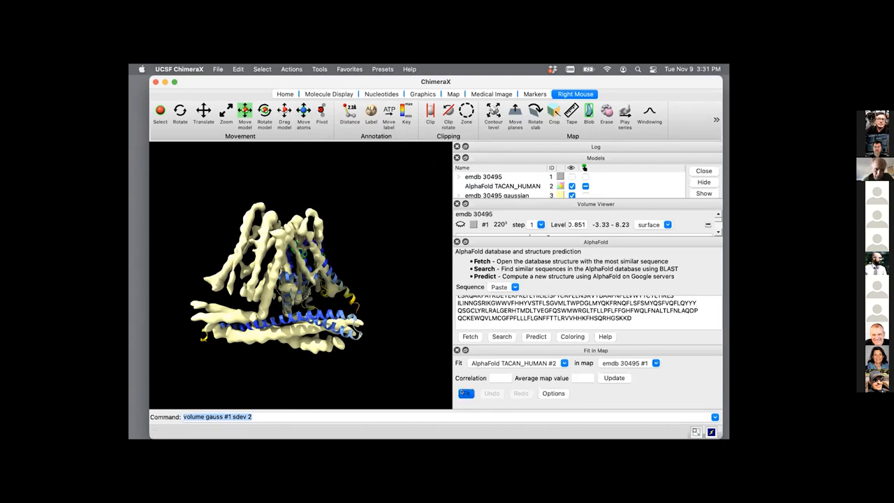
{"action": "left_click", "coordinate": [466, 393]}
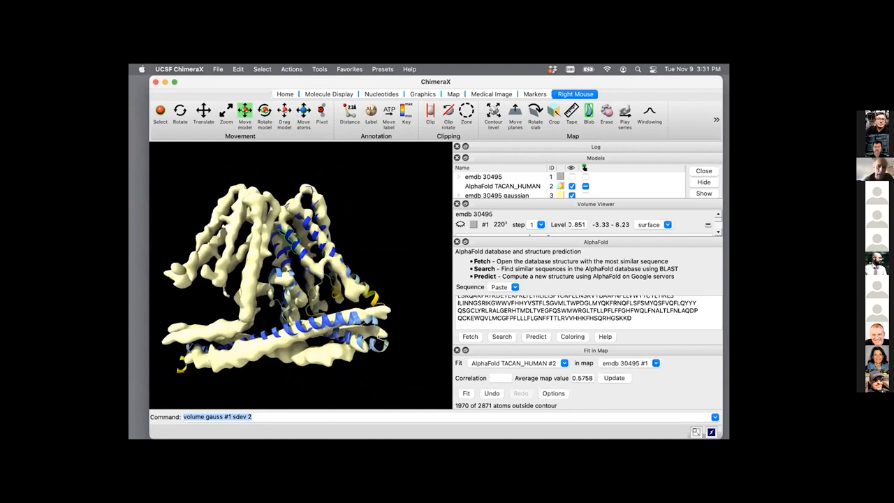
{"action": "mouse_move", "coordinate": [338, 332]}
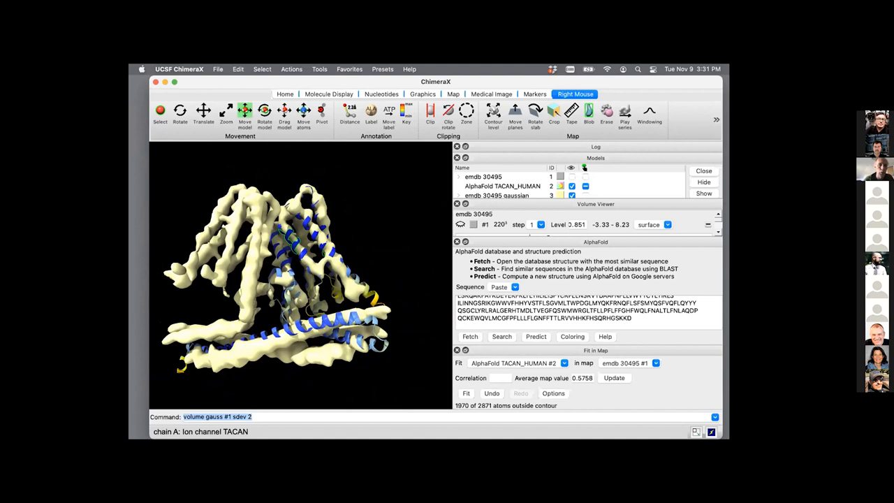
{"action": "left_click_drag", "start_coordinate": [279, 280], "coordinate": [294, 265]}
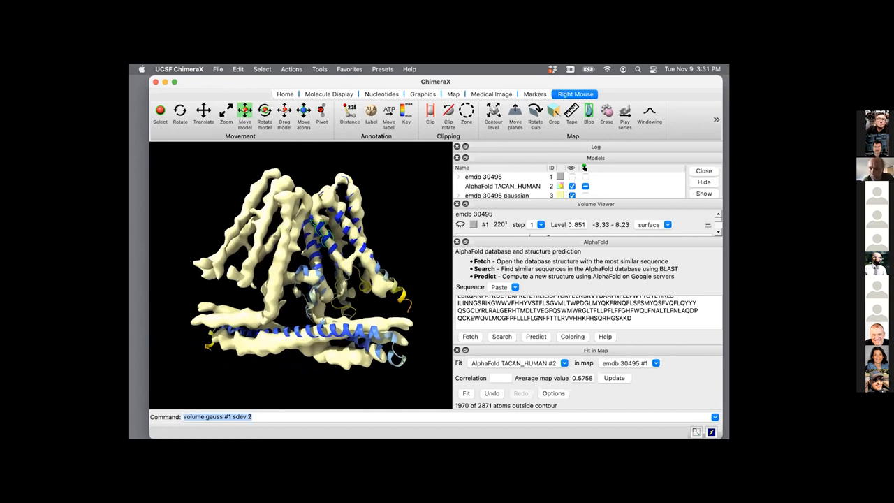
- Hide the emdb 30495 gaussian map in the Models panel, leaving only the fitted model
{"action": "left_click", "coordinate": [572, 176]}
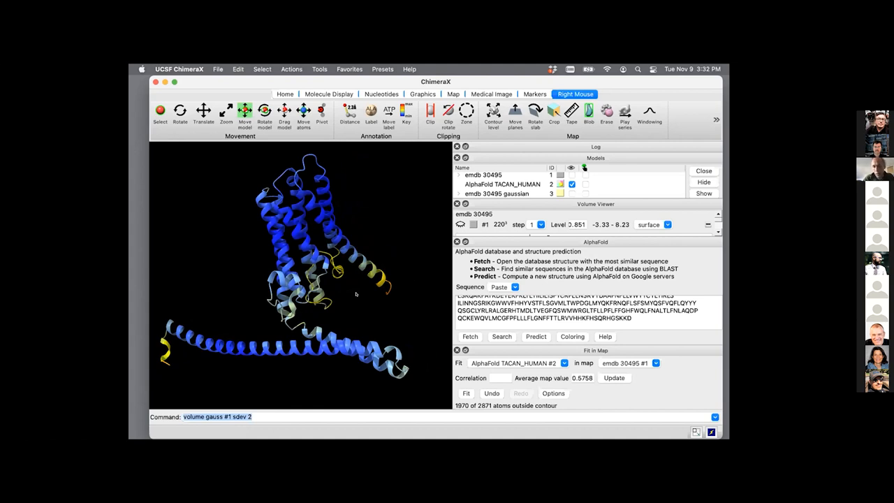
- Close all models with 'close', then open the EMDB 23883 map from file history
{"action": "type", "text": "clo"}
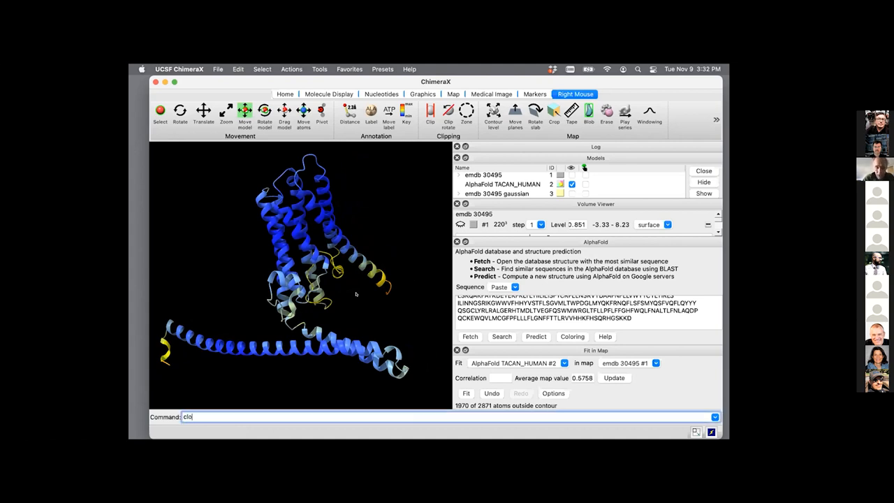
{"action": "key", "text": "Return"}
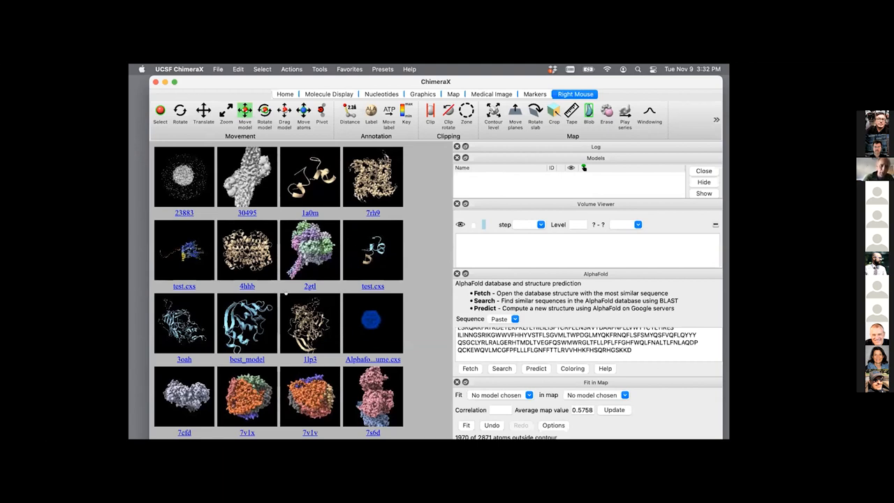
{"action": "mouse_move", "coordinate": [310, 321]}
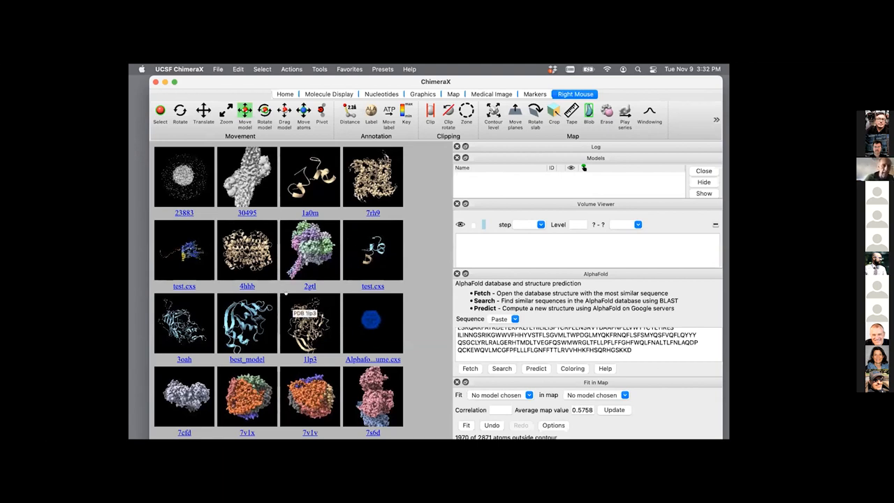
{"action": "mouse_move", "coordinate": [185, 176]}
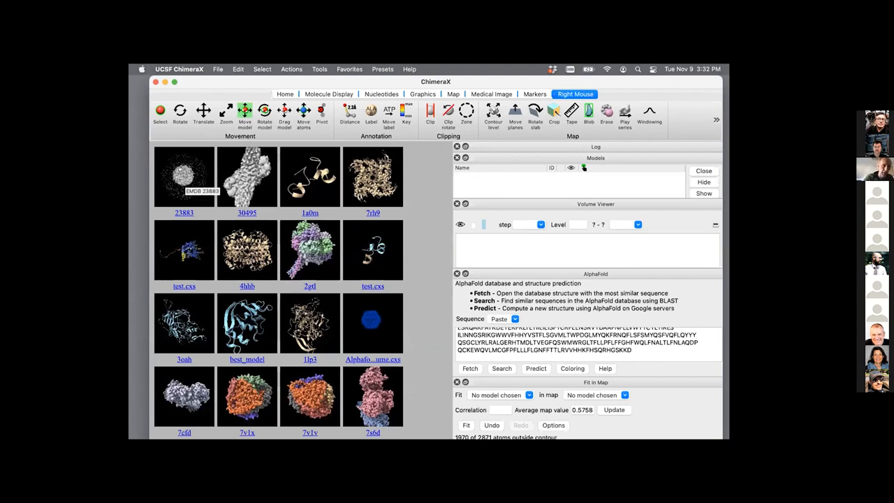
{"action": "double_click", "coordinate": [184, 176]}
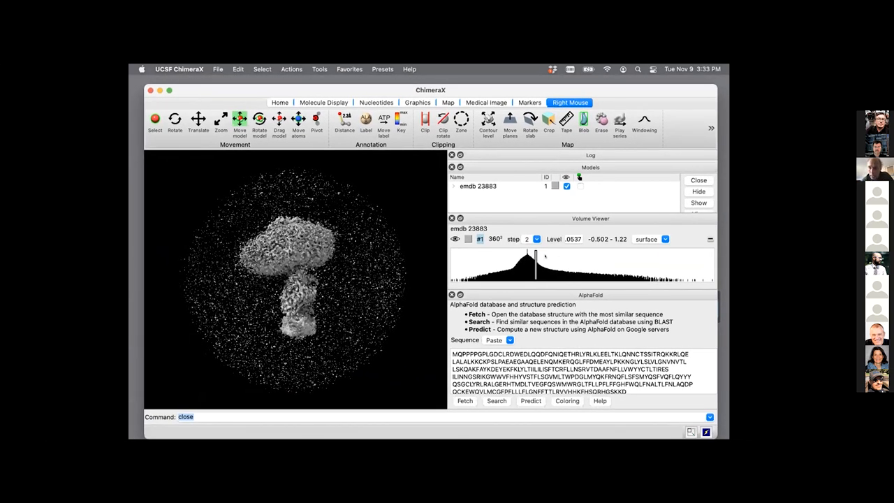
- Raise the EMDB 23883 map contour to about 0.239 and orient the map along its length
{"action": "left_click_drag", "start_coordinate": [536, 272], "coordinate": [564, 273]}
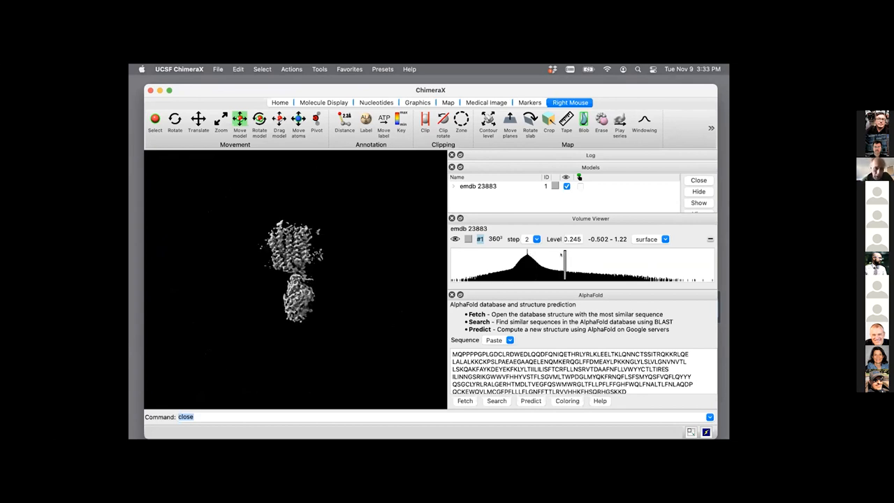
{"action": "left_click_drag", "start_coordinate": [564, 266], "coordinate": [551, 265]}
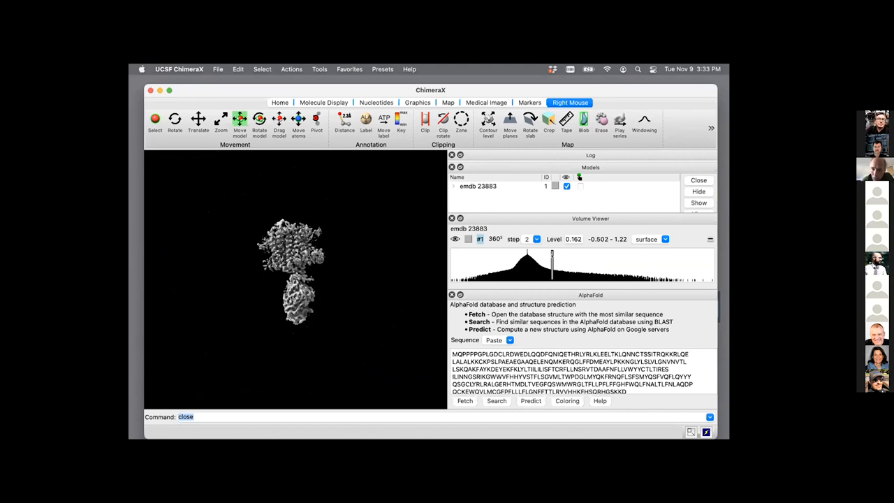
{"action": "left_click_drag", "start_coordinate": [552, 264], "coordinate": [564, 264]}
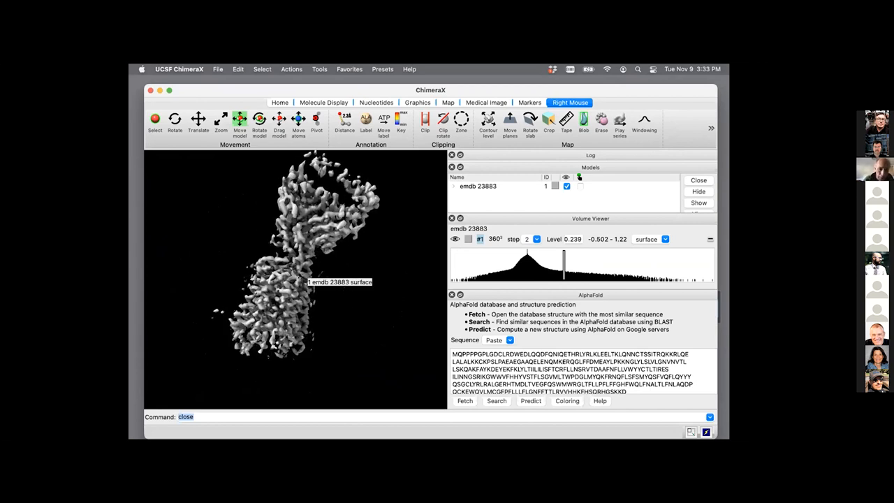
{"action": "left_click_drag", "start_coordinate": [293, 265], "coordinate": [294, 244]}
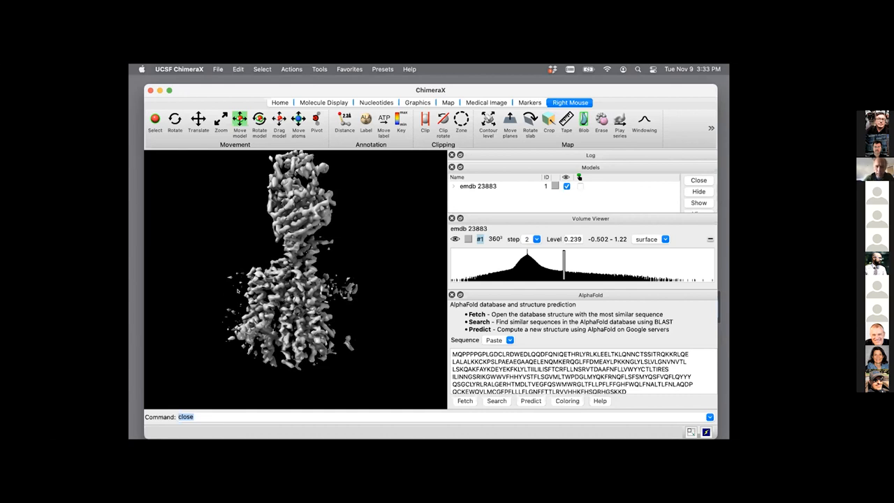
{"action": "mouse_move", "coordinate": [363, 336]}
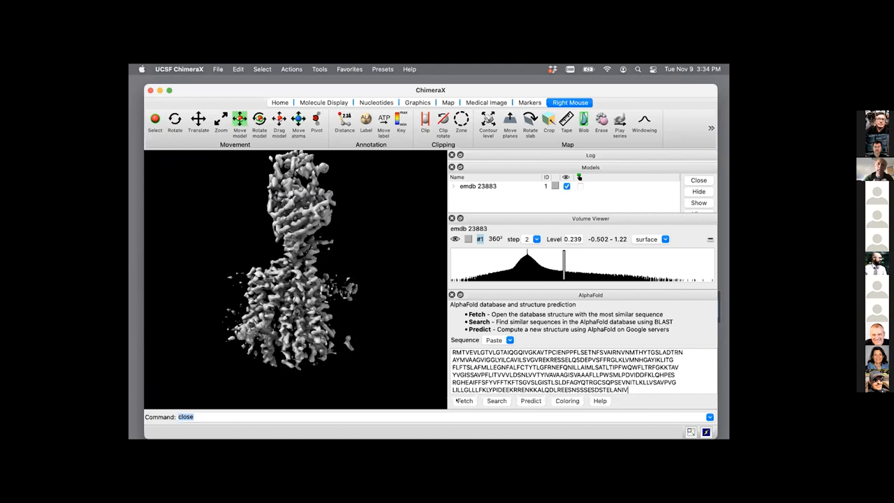
- Search the AlphaFold database for sequences similar to the pasted protein sequence
{"action": "left_click", "coordinate": [496, 401]}
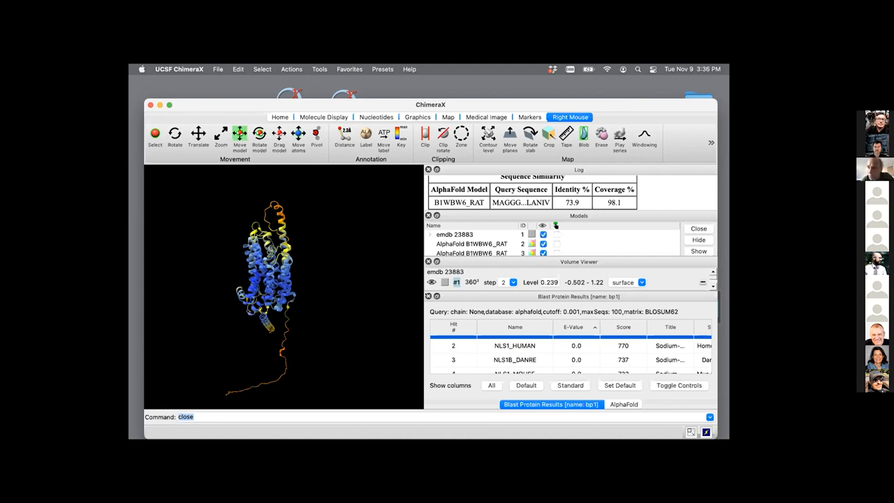
- Return to the AlphaFold sequence panel after loading the B1WBW6_RAT match
{"action": "left_click", "coordinate": [623, 404]}
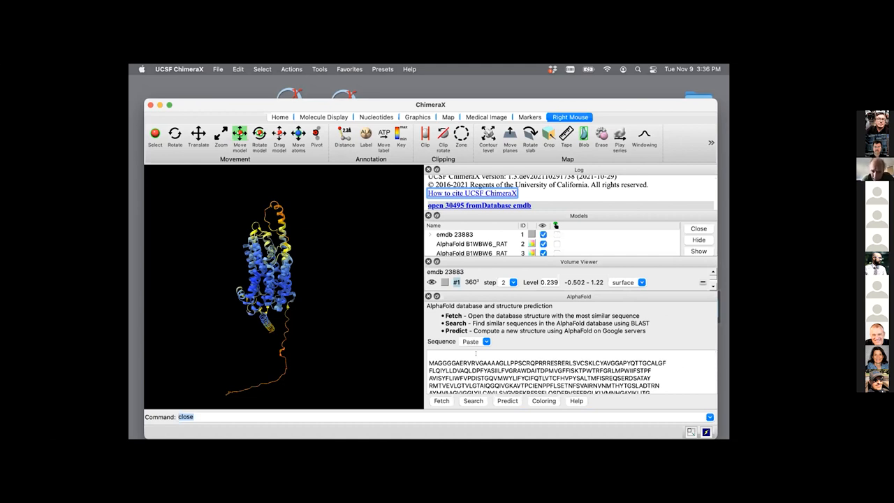
{"action": "scroll", "scroll_direction": "down", "scroll_amount": 3}
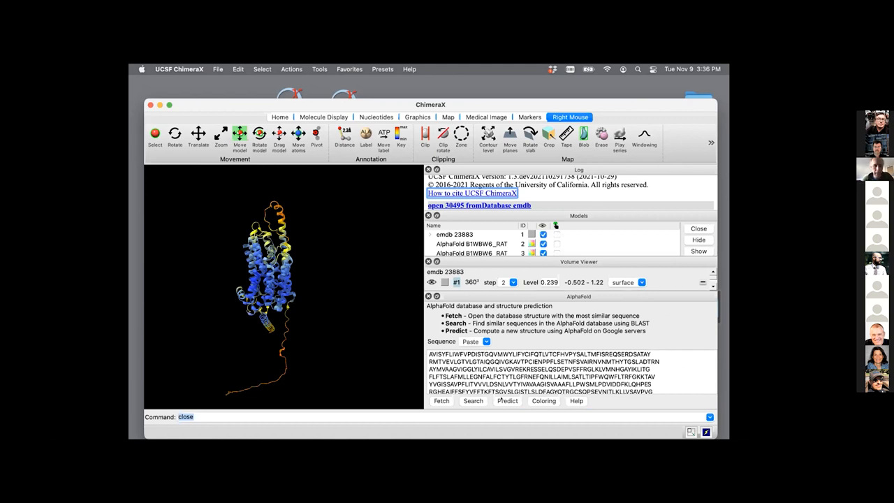
- Start an AlphaFold prediction and approve running the Colab notebook not authored by Google
{"action": "left_click", "coordinate": [507, 401]}
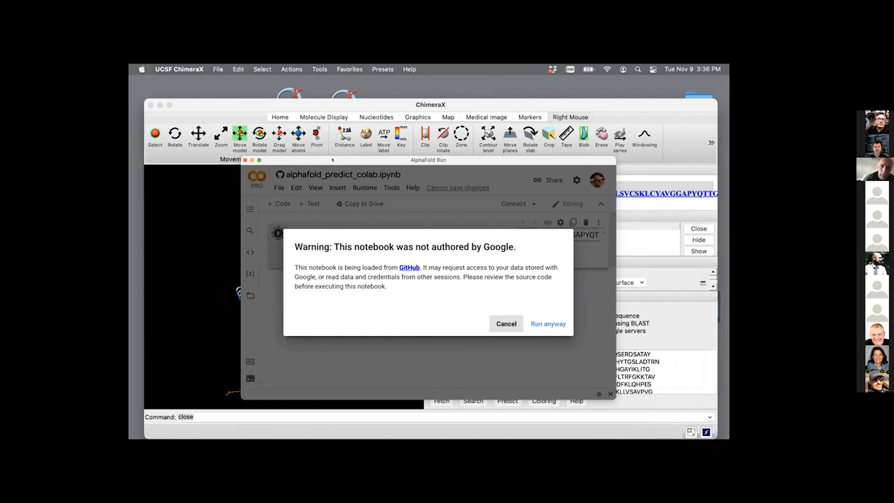
{"action": "mouse_move", "coordinate": [403, 263]}
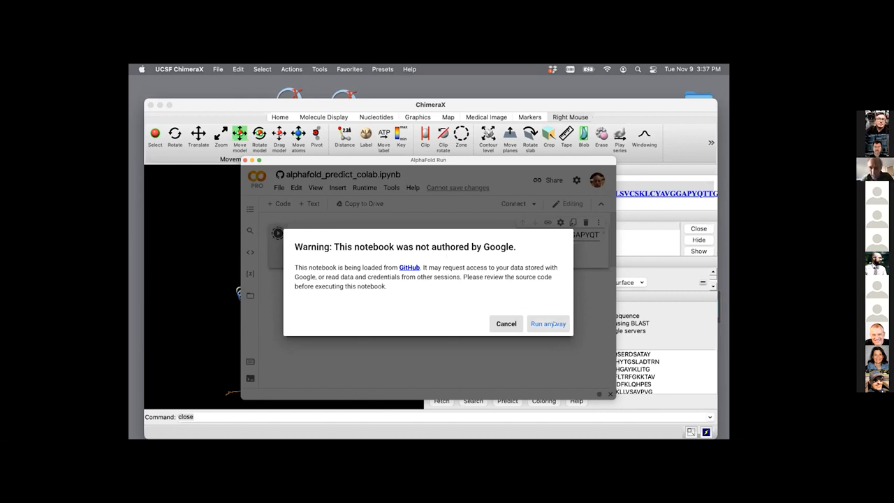
{"action": "left_click", "coordinate": [548, 324]}
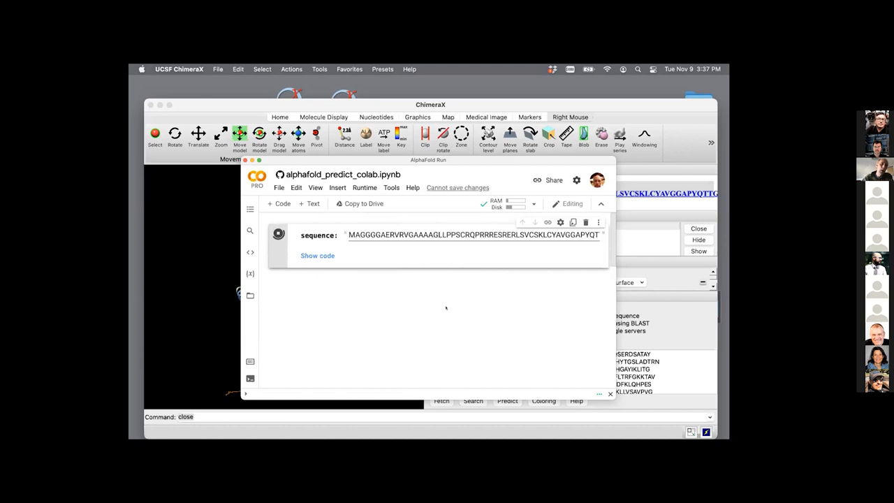
- Let the Colab notebook run so the ChimeraX log reports the prediction in progress
{"action": "left_click", "coordinate": [278, 234]}
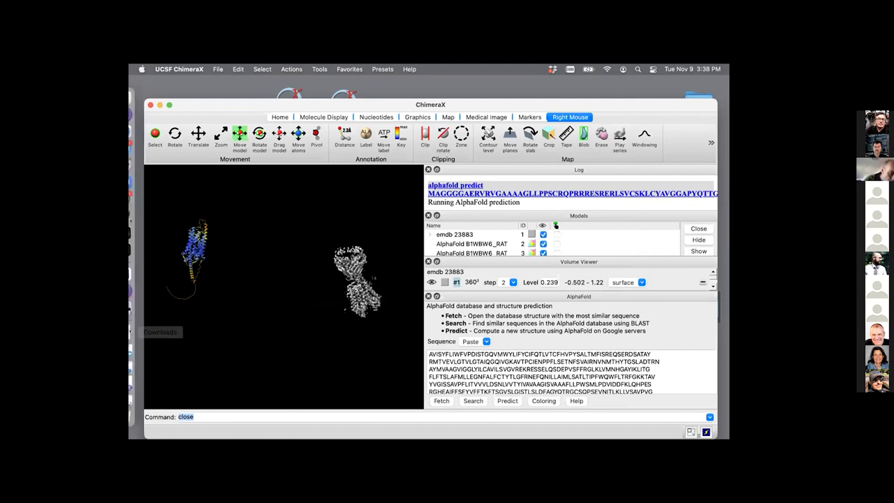
{"action": "mouse_move", "coordinate": [143, 363]}
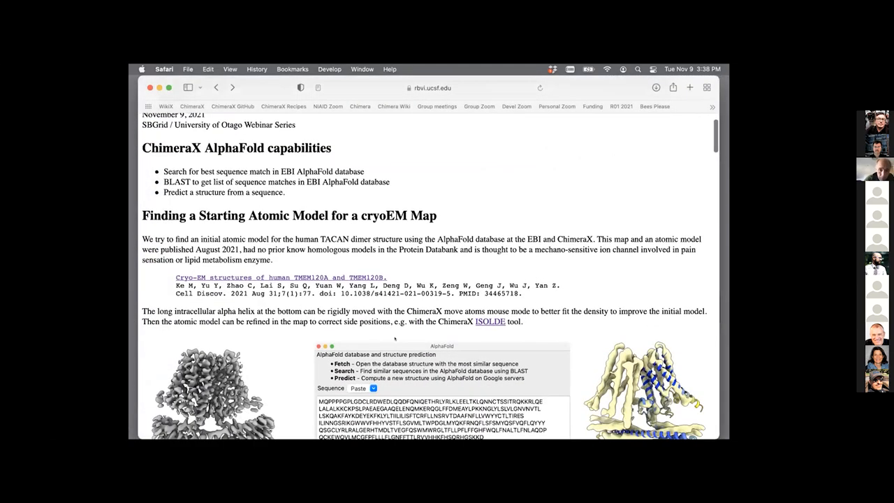
- Scroll the tutorial to the finished notebook log ending in 'Structure prediction completed'
{"action": "scroll", "scroll_direction": "down", "scroll_amount": 3}
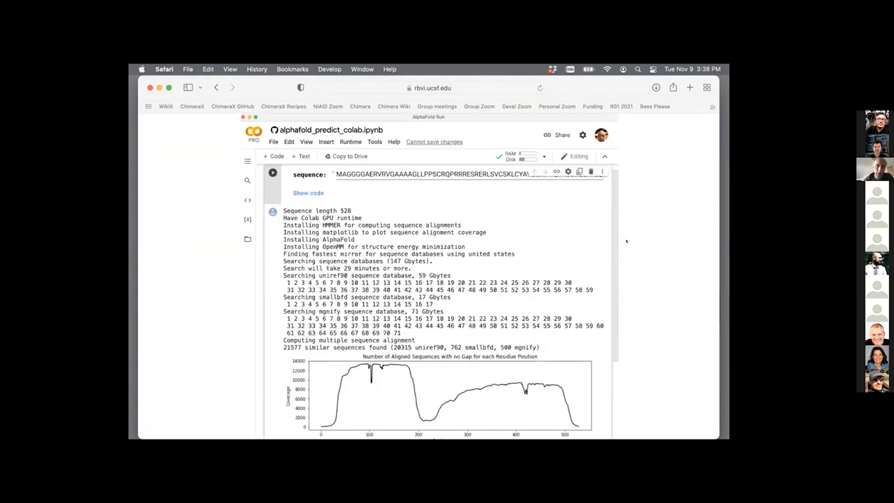
{"action": "scroll", "scroll_direction": "down", "scroll_amount": 3}
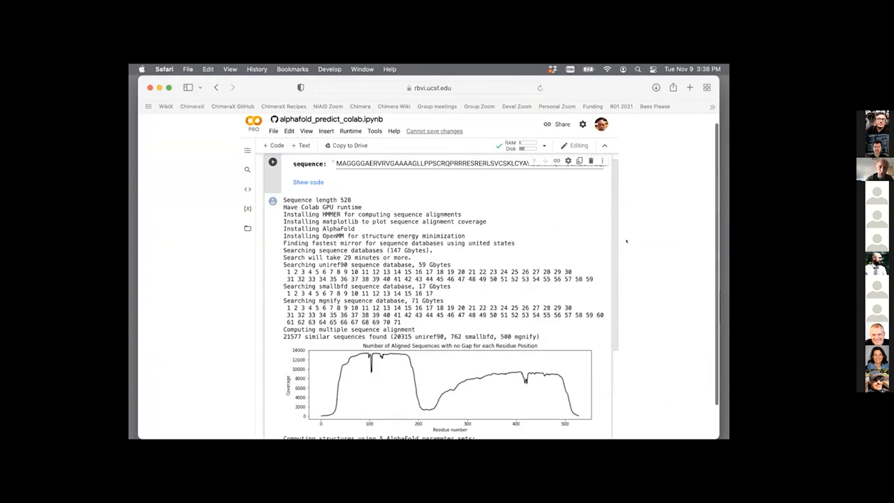
{"action": "scroll", "scroll_direction": "down", "scroll_amount": 3}
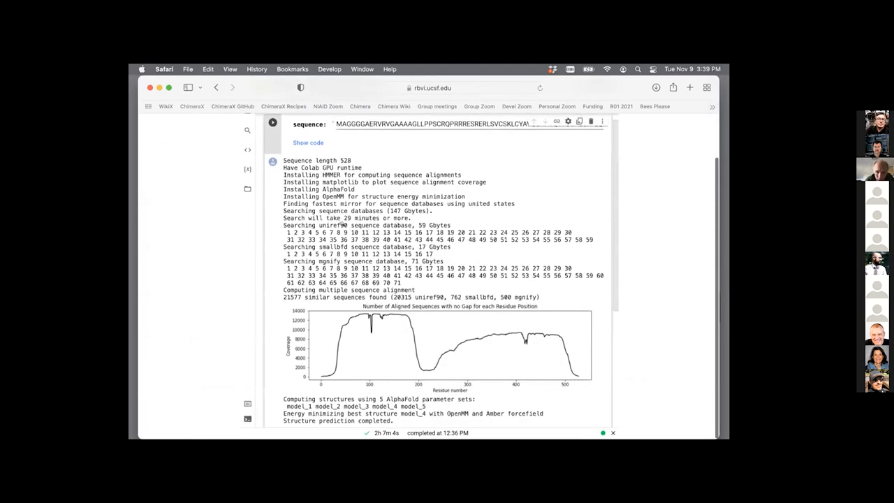
- Scroll to the Output section noting the 2 hour 7 minute run and downloaded files
{"action": "scroll", "scroll_direction": "up", "scroll_amount": 3}
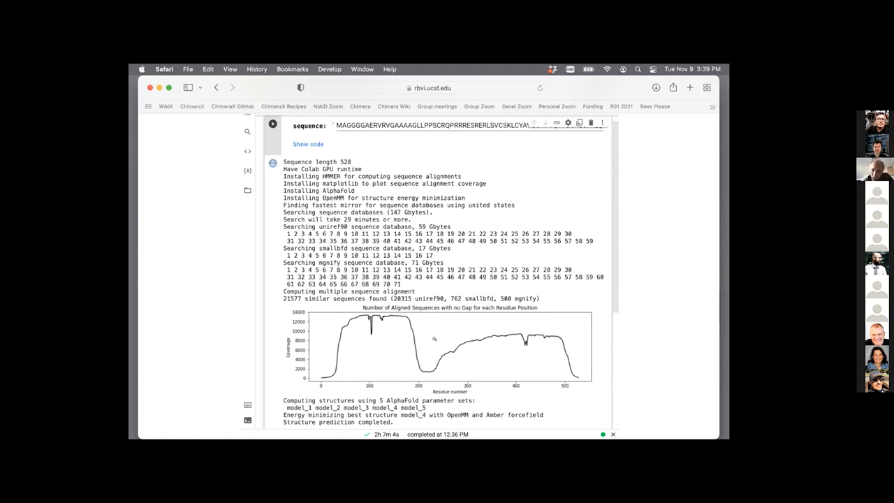
{"action": "mouse_move", "coordinate": [565, 335]}
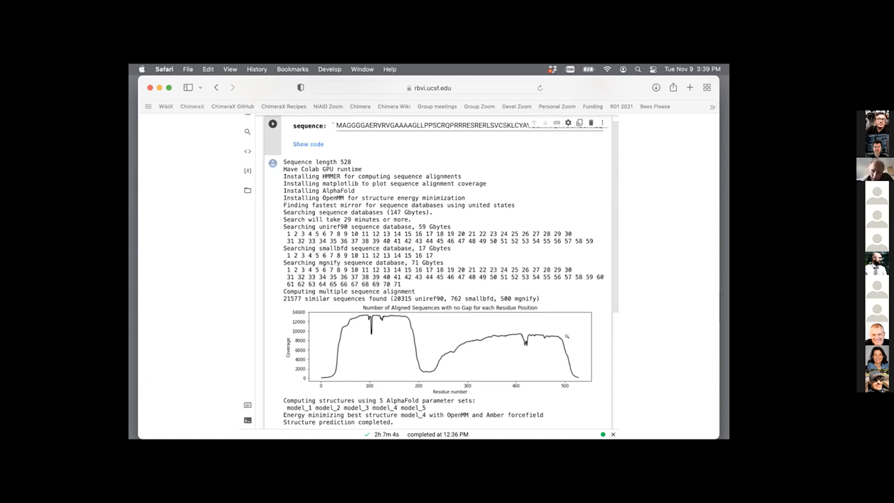
{"action": "mouse_move", "coordinate": [425, 369]}
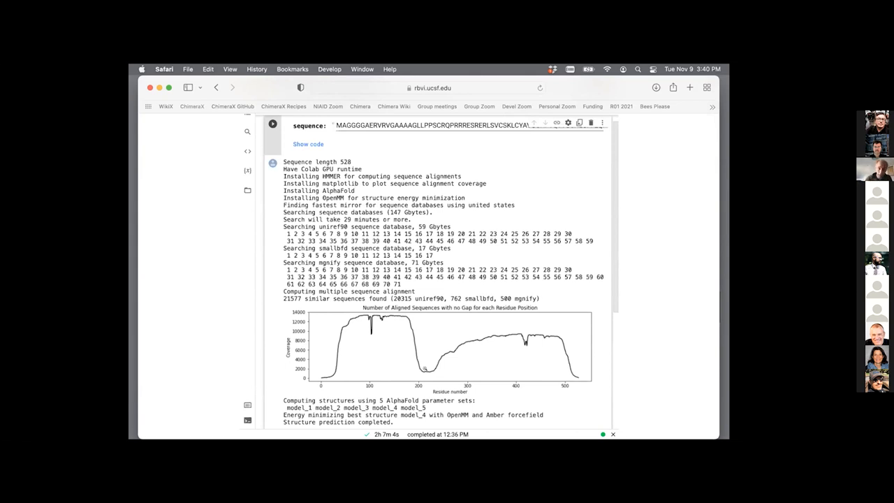
{"action": "mouse_move", "coordinate": [385, 340]}
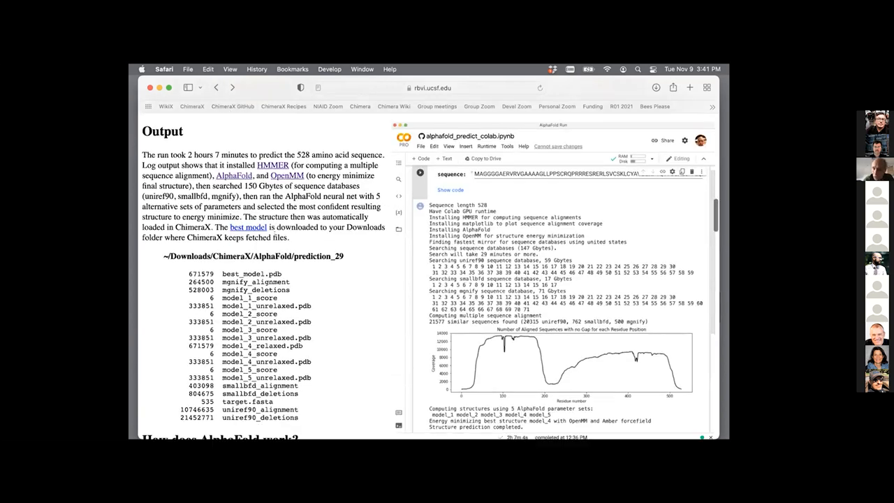
- Scroll to the 'How does AlphaFold work?' and 'Limitations of AlphaFold' sections
{"action": "scroll", "scroll_direction": "down", "scroll_amount": 3}
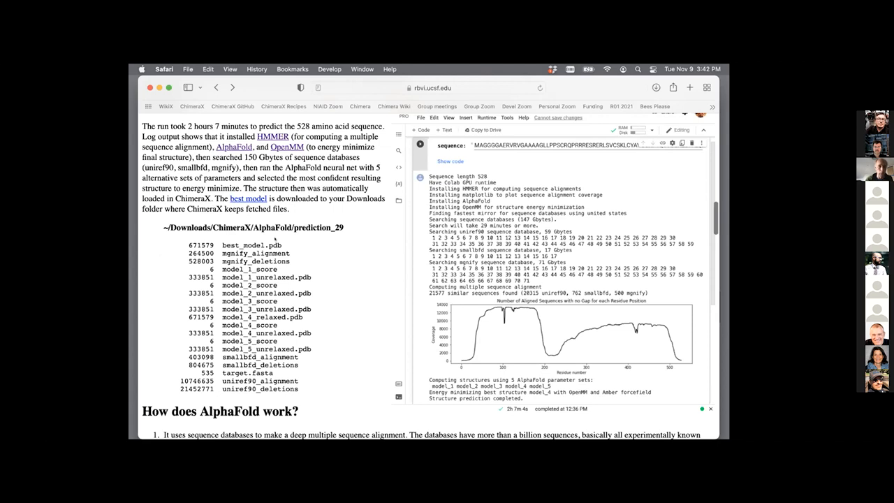
{"action": "scroll", "scroll_direction": "down", "scroll_amount": 3}
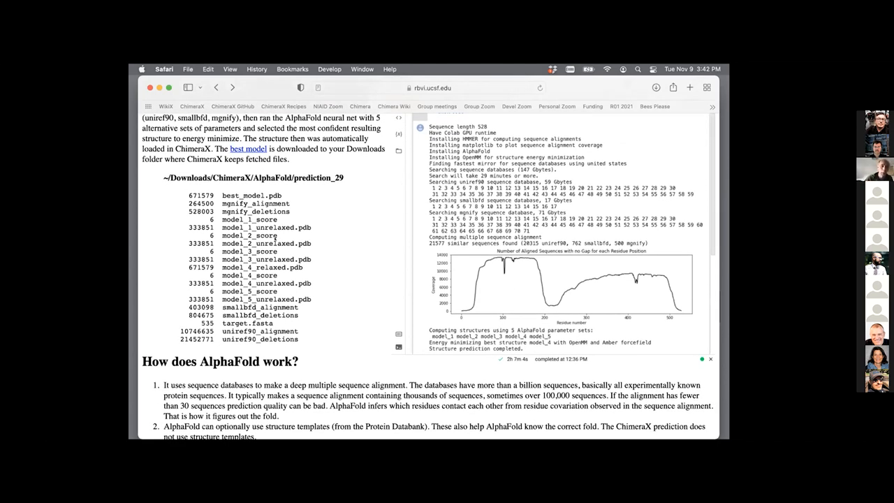
{"action": "scroll", "scroll_direction": "down", "scroll_amount": 3}
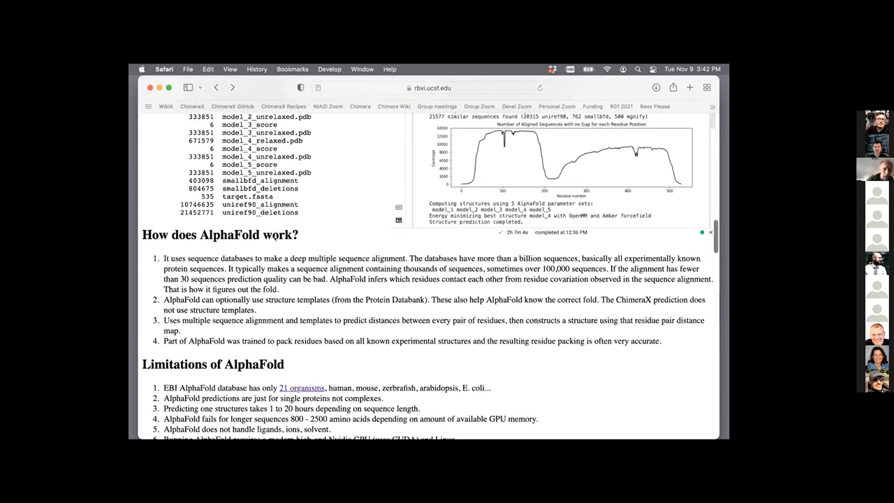
{"action": "scroll", "scroll_direction": "down", "scroll_amount": 3}
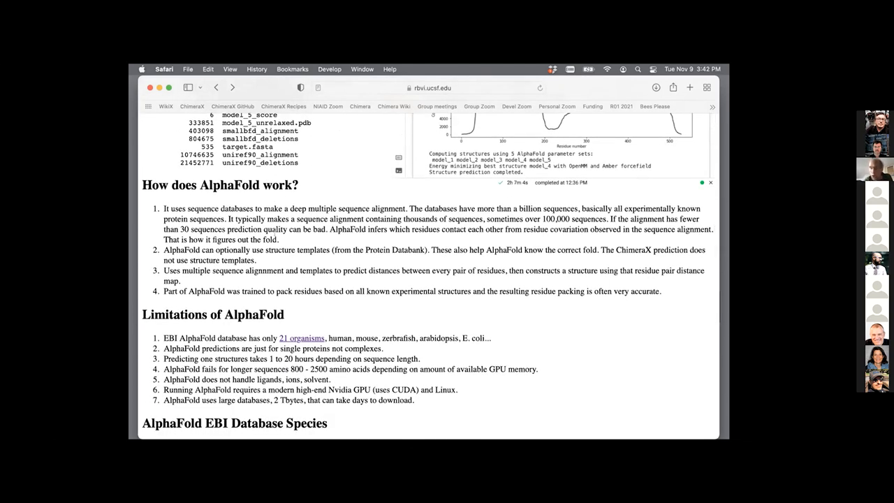
- Scroll past the organism proteome table to the single-protein limitation and AlphaFold-Multimer sections
{"action": "scroll", "scroll_direction": "down", "scroll_amount": 3}
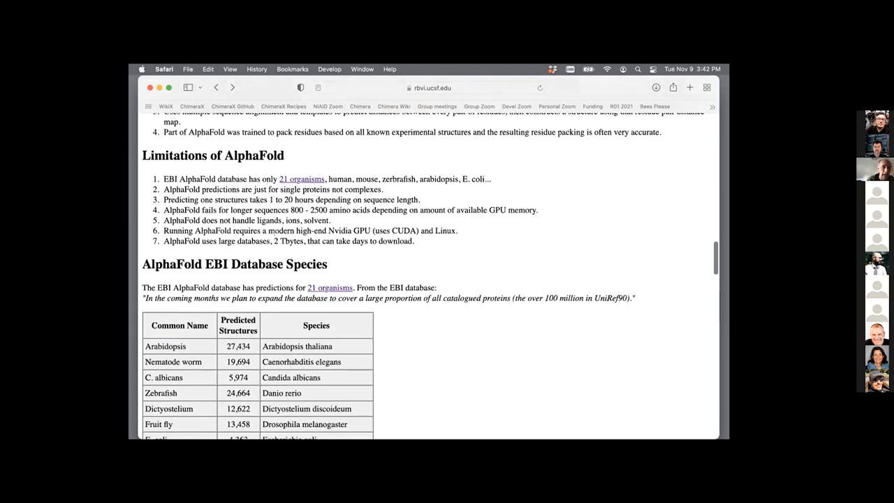
{"action": "scroll", "scroll_direction": "down", "scroll_amount": 3}
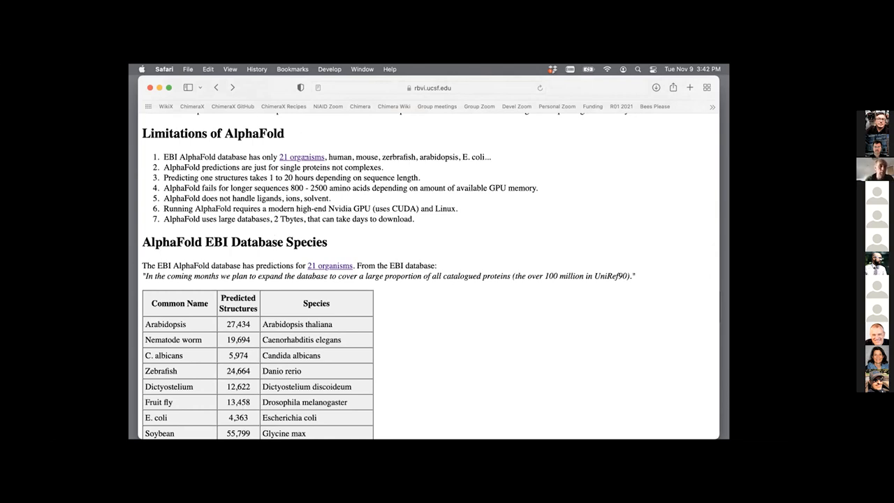
{"action": "scroll", "scroll_direction": "down", "scroll_amount": 3}
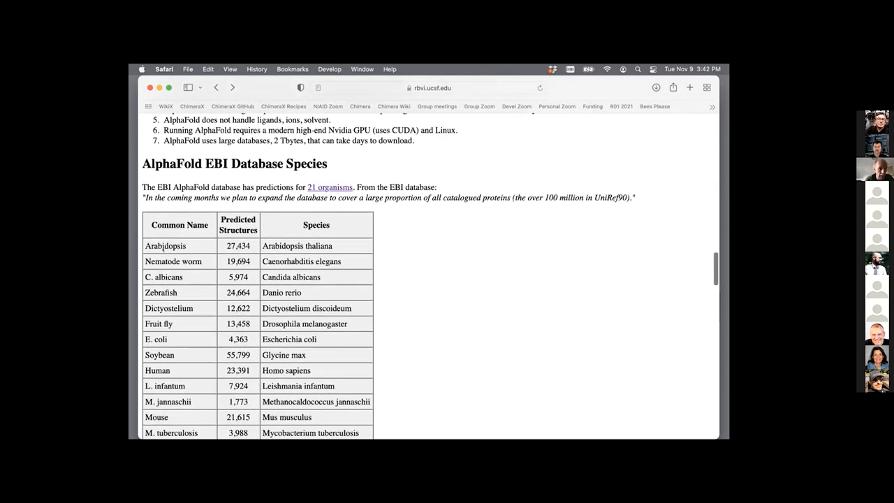
{"action": "scroll", "scroll_direction": "down", "scroll_amount": 3}
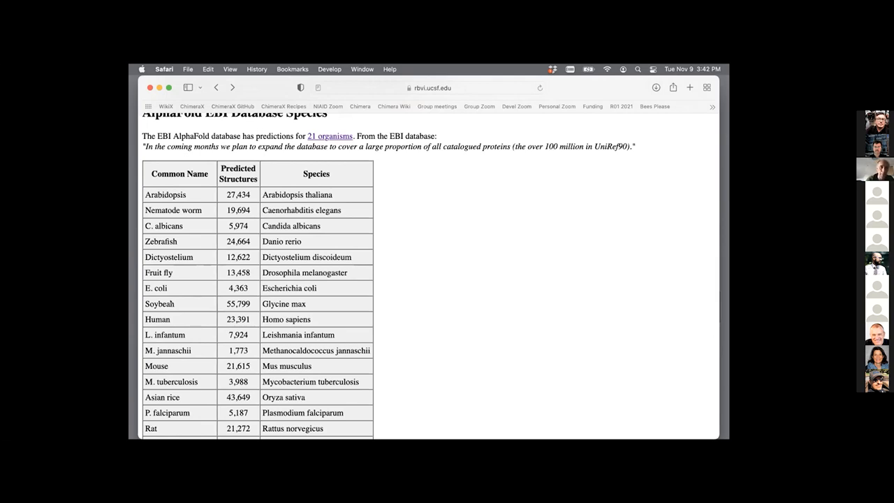
{"action": "scroll", "scroll_direction": "down", "scroll_amount": 3}
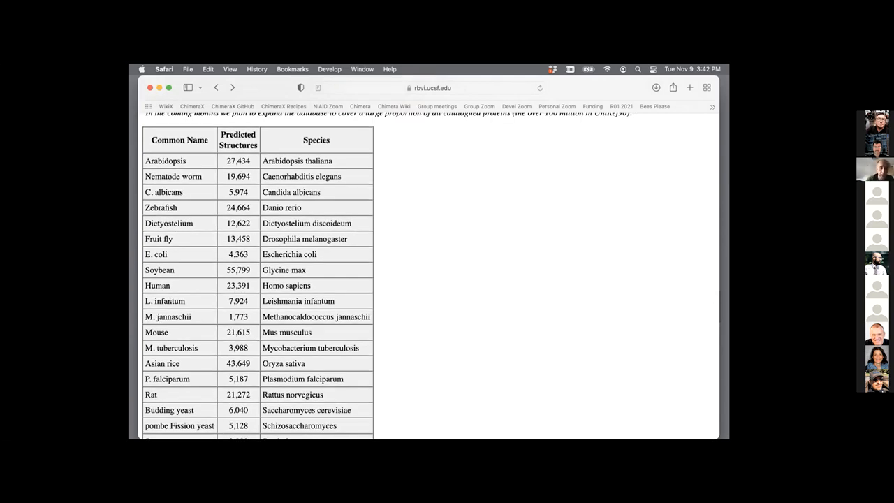
{"action": "scroll", "scroll_direction": "down", "scroll_amount": 3}
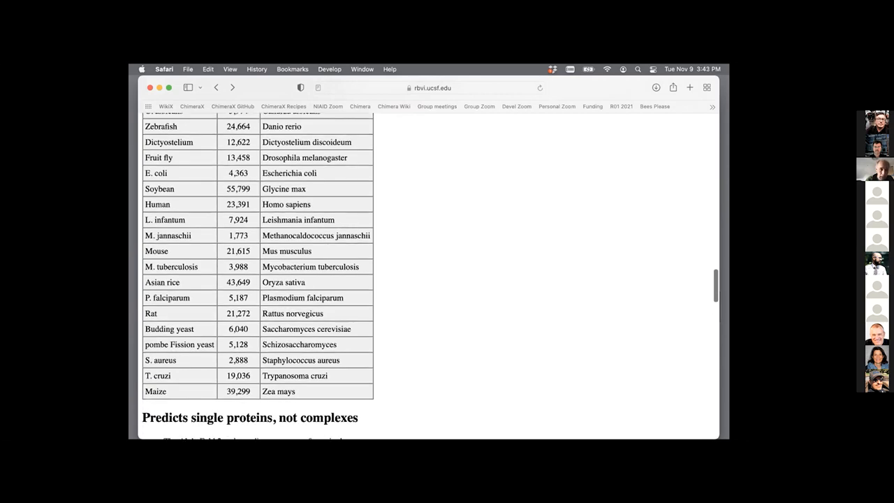
{"action": "scroll", "scroll_direction": "down", "scroll_amount": 3}
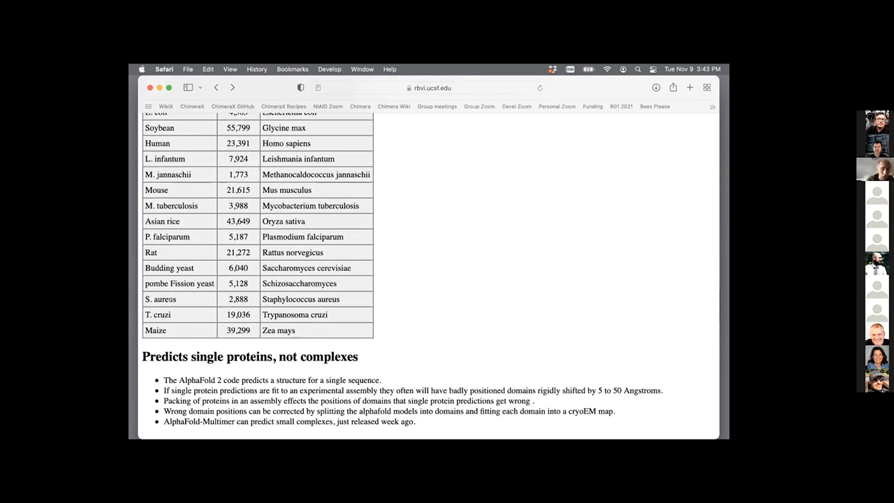
{"action": "scroll", "scroll_direction": "down", "scroll_amount": 3}
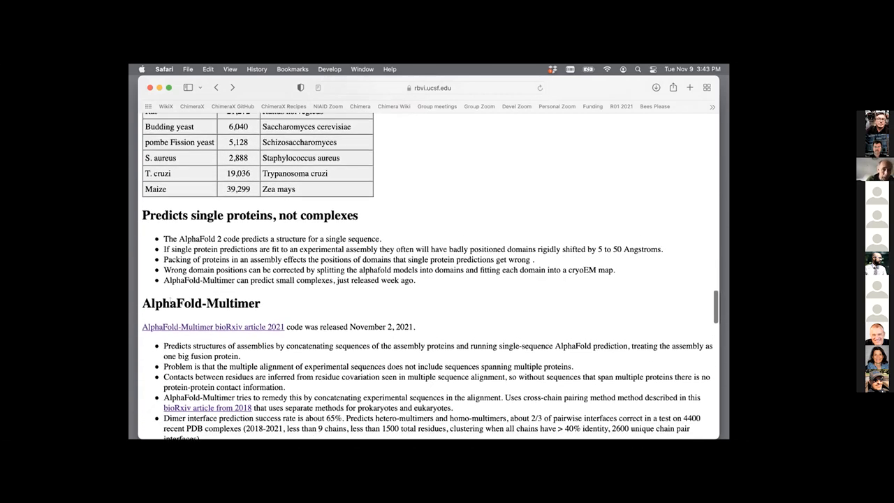
{"action": "scroll", "scroll_direction": "down", "scroll_amount": 3}
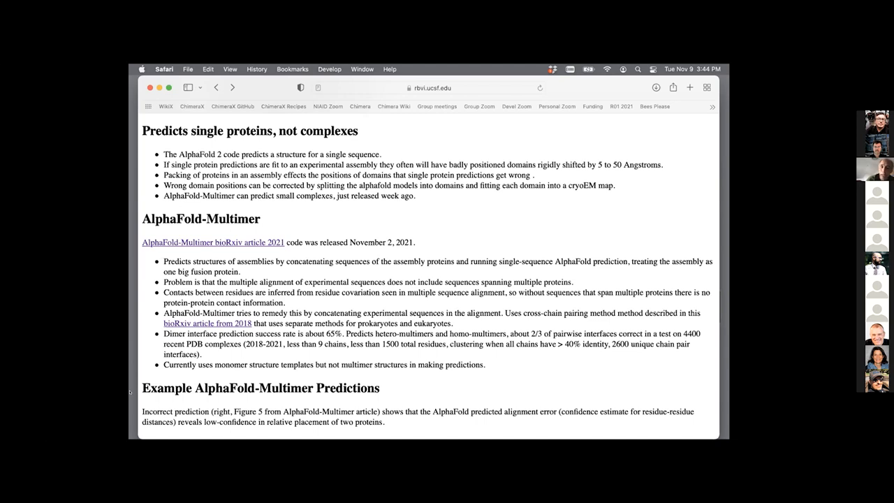
{"action": "scroll", "scroll_direction": "down", "scroll_amount": 3}
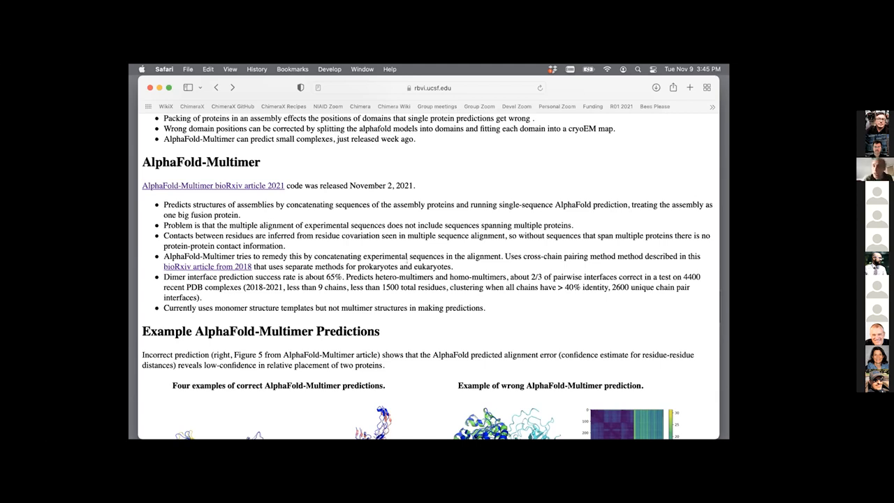
- Scroll to Figures 4 and 5 showing correct and wrong AlphaFold-Multimer predictions
{"action": "scroll", "scroll_direction": "down", "scroll_amount": 3}
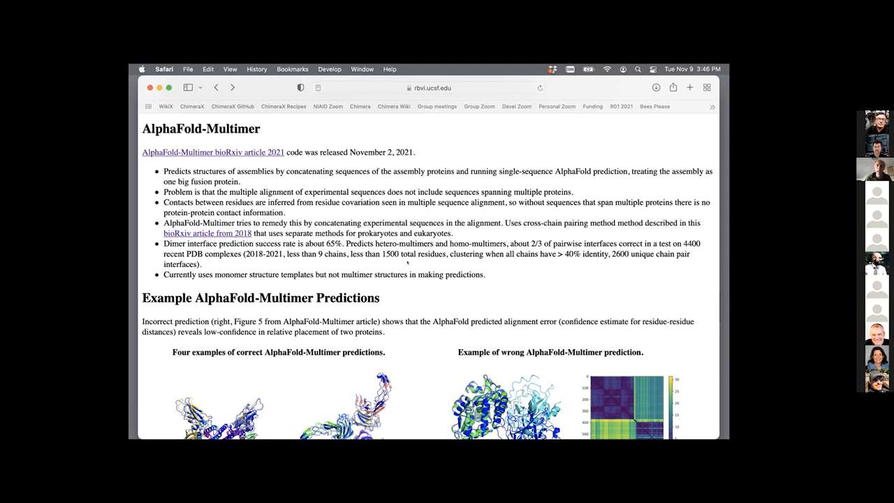
{"action": "scroll", "scroll_direction": "down", "scroll_amount": 3}
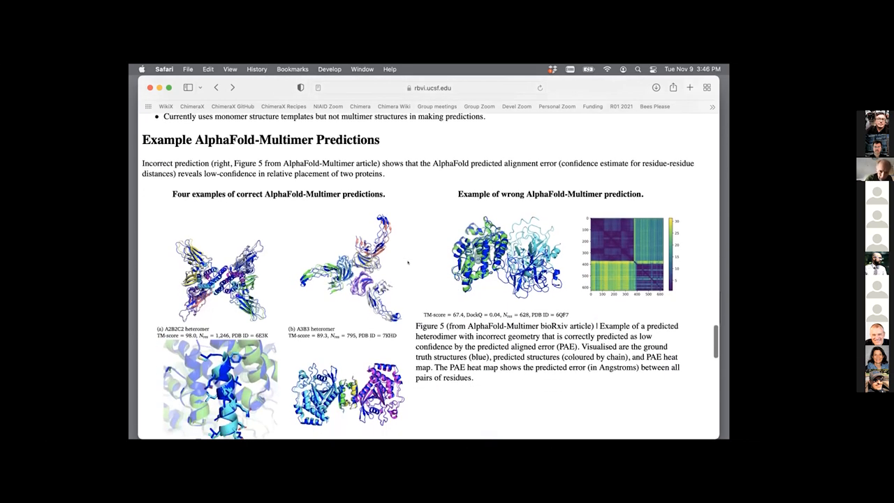
- Scroll past the prediction figures to the AlphaFold-Multimer sequence concatenation and GPU memory sections
{"action": "scroll", "scroll_direction": "up", "scroll_amount": 3}
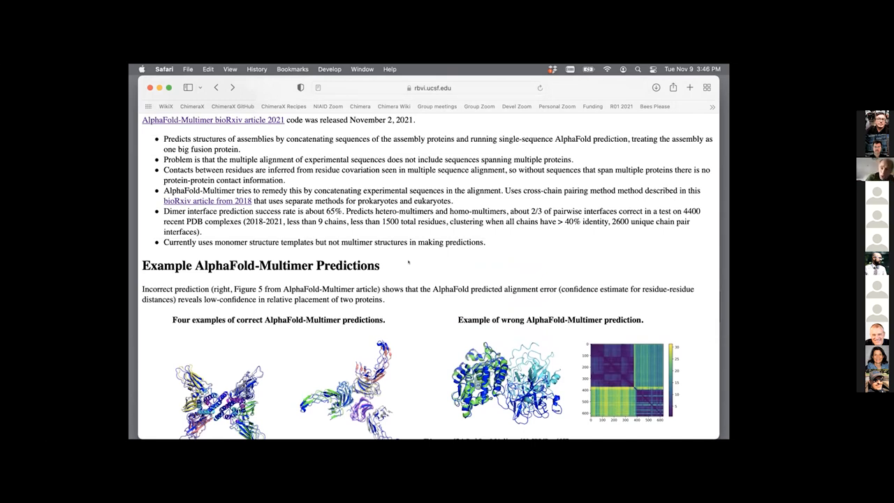
{"action": "scroll", "scroll_direction": "down", "scroll_amount": 3}
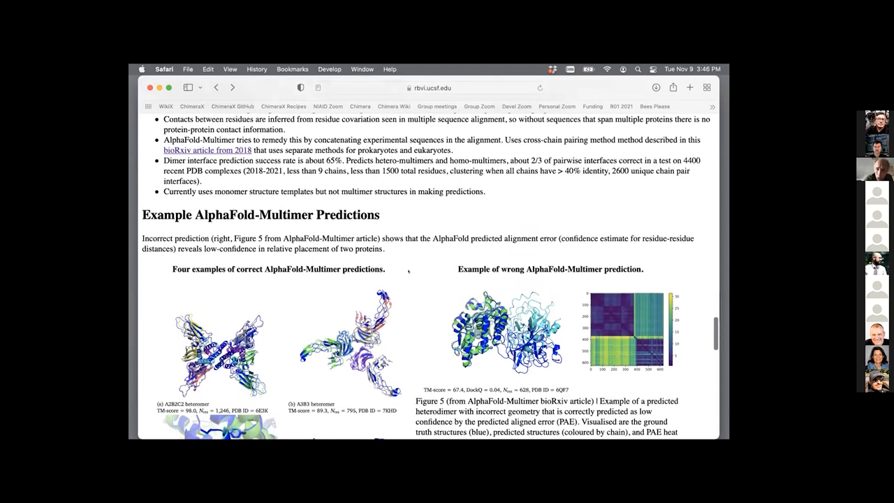
{"action": "scroll", "scroll_direction": "down", "scroll_amount": 3}
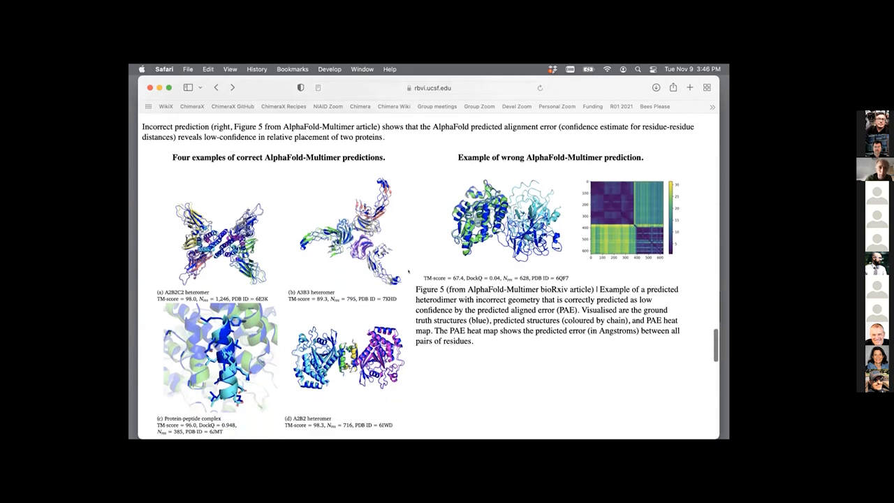
{"action": "scroll", "scroll_direction": "down", "scroll_amount": 3}
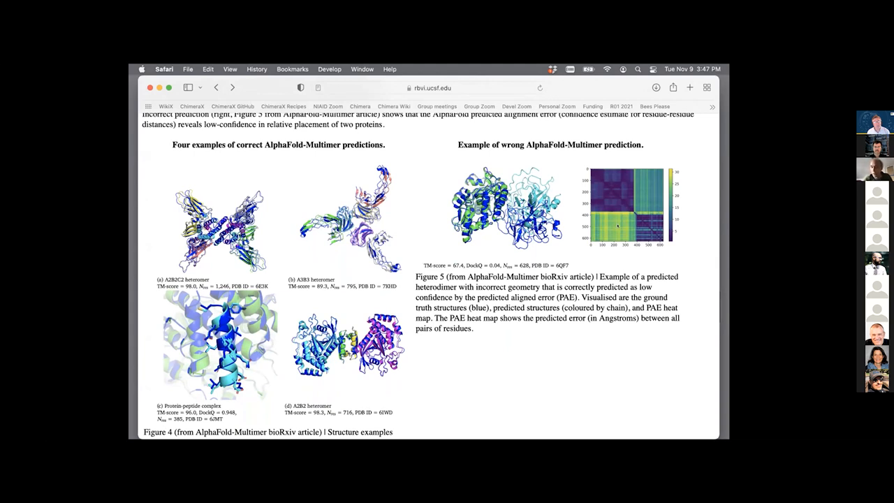
{"action": "scroll", "scroll_direction": "down", "scroll_amount": 3}
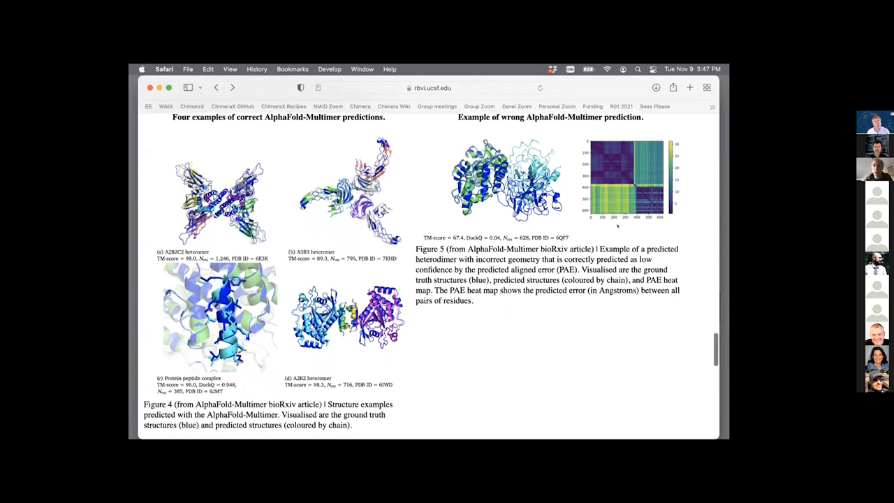
{"action": "scroll", "scroll_direction": "down", "scroll_amount": 3}
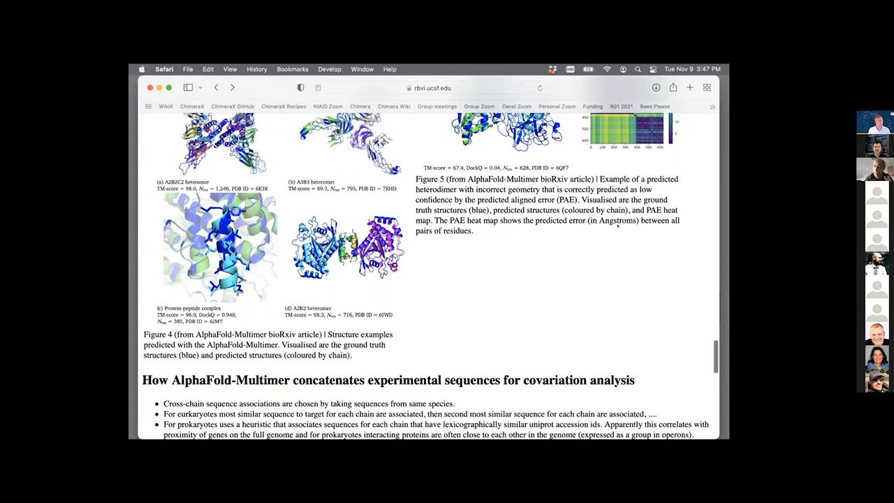
{"action": "scroll", "scroll_direction": "down", "scroll_amount": 3}
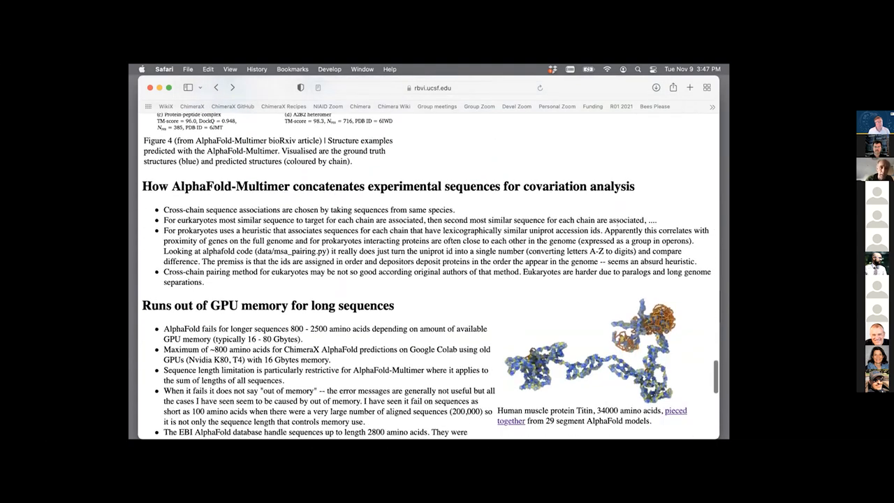
- Scroll into the GPU memory section and highlight the 2500 amino acid length limit
{"action": "scroll", "scroll_direction": "down", "scroll_amount": 3}
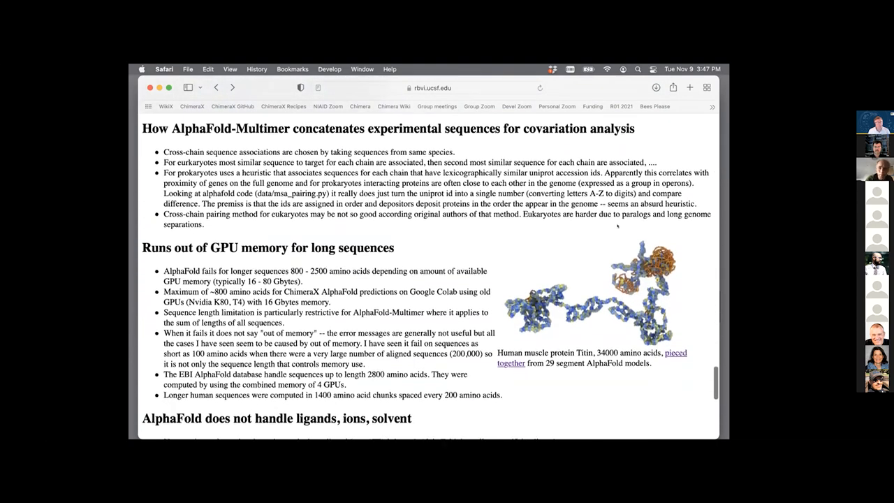
{"action": "scroll", "scroll_direction": "down", "scroll_amount": 3}
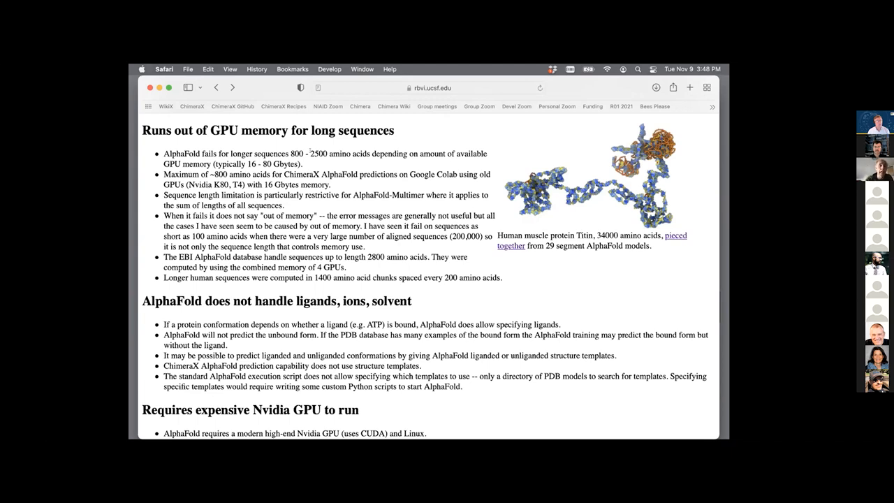
{"action": "double_click", "coordinate": [319, 154]}
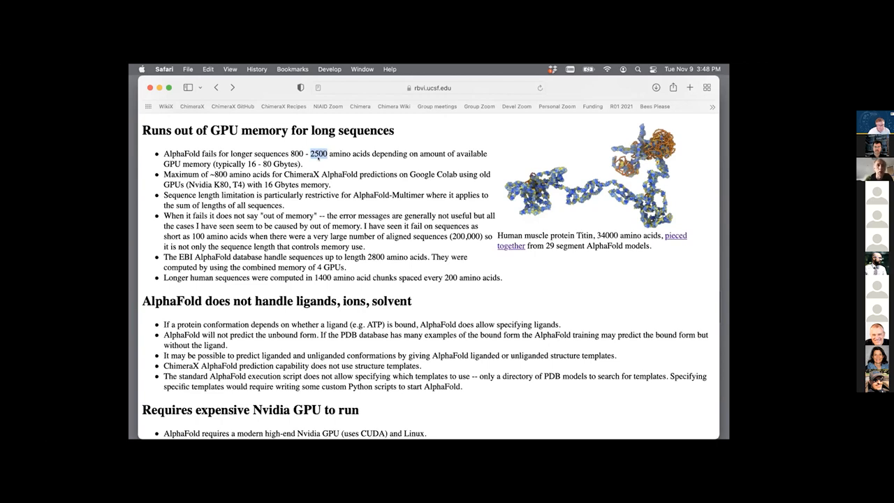
{"action": "scroll", "scroll_direction": "down", "scroll_amount": 3}
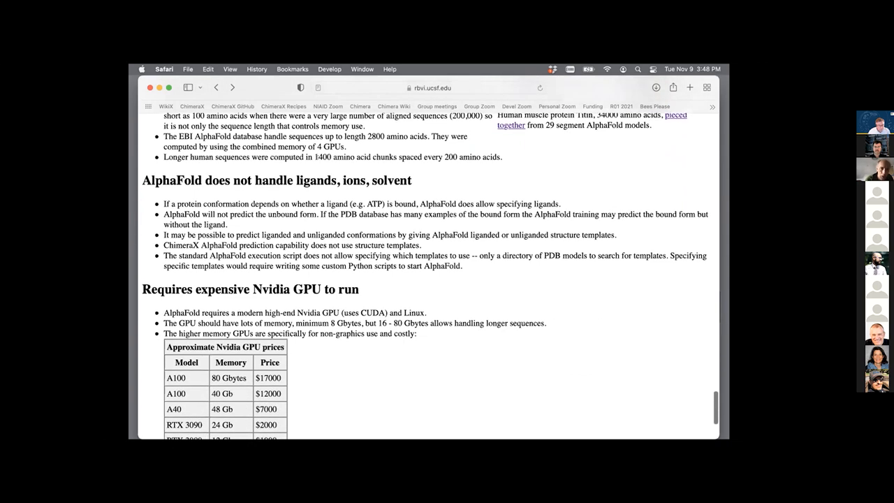
- Scroll to the Nvidia GPU price table and the 'Uses large databases' section
{"action": "scroll", "scroll_direction": "down", "scroll_amount": 3}
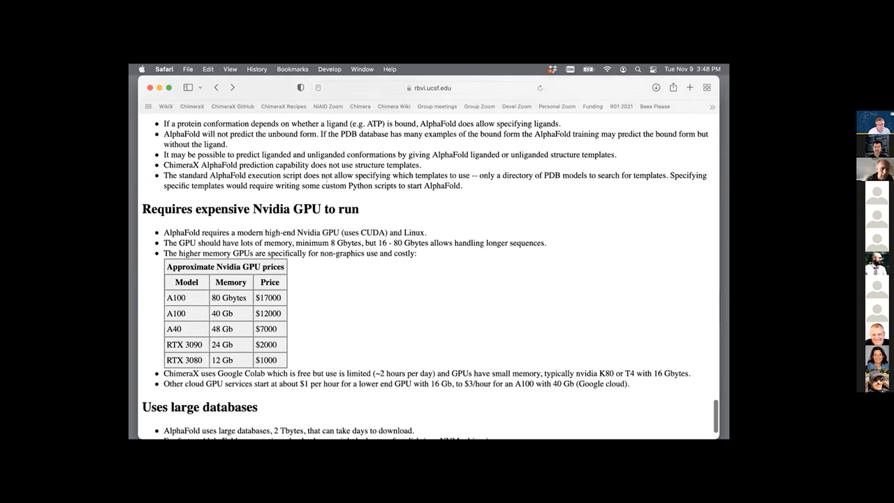
{"action": "scroll", "scroll_direction": "down", "scroll_amount": 3}
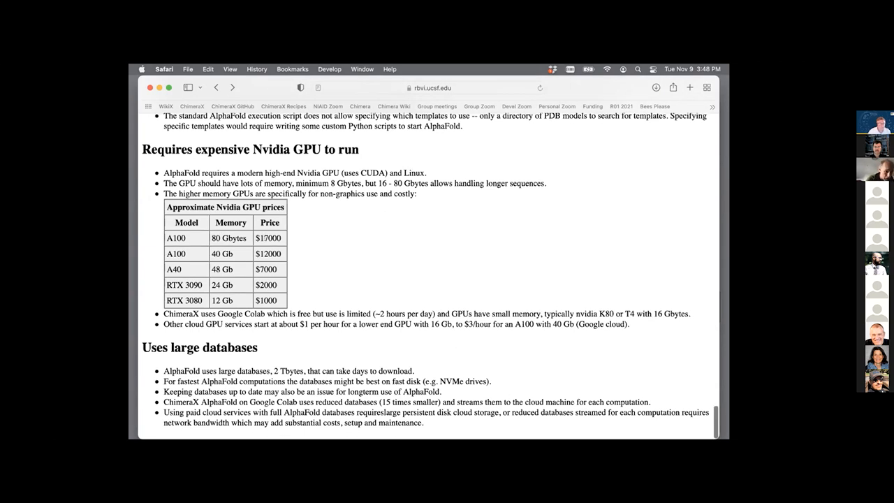
{"action": "scroll", "scroll_direction": "up", "scroll_amount": 3}
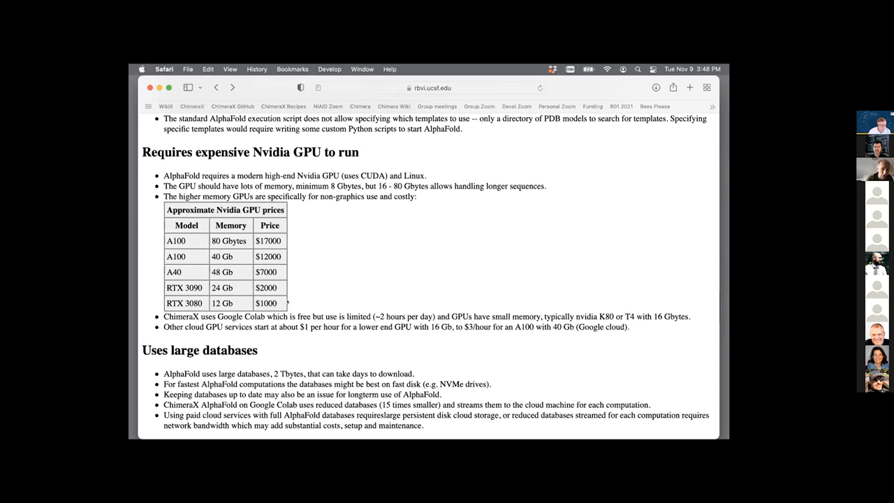